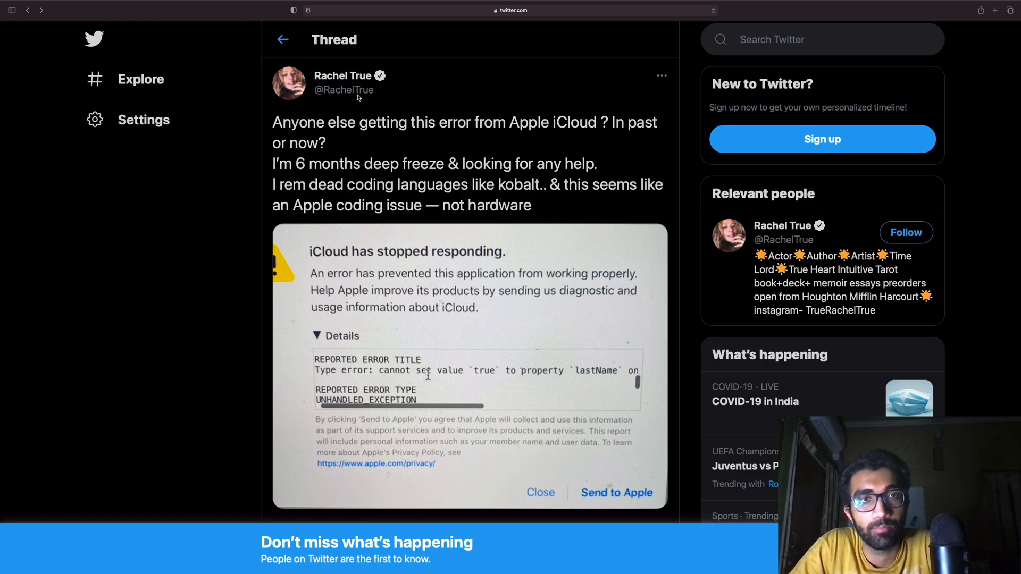
mouse_move(354, 104)
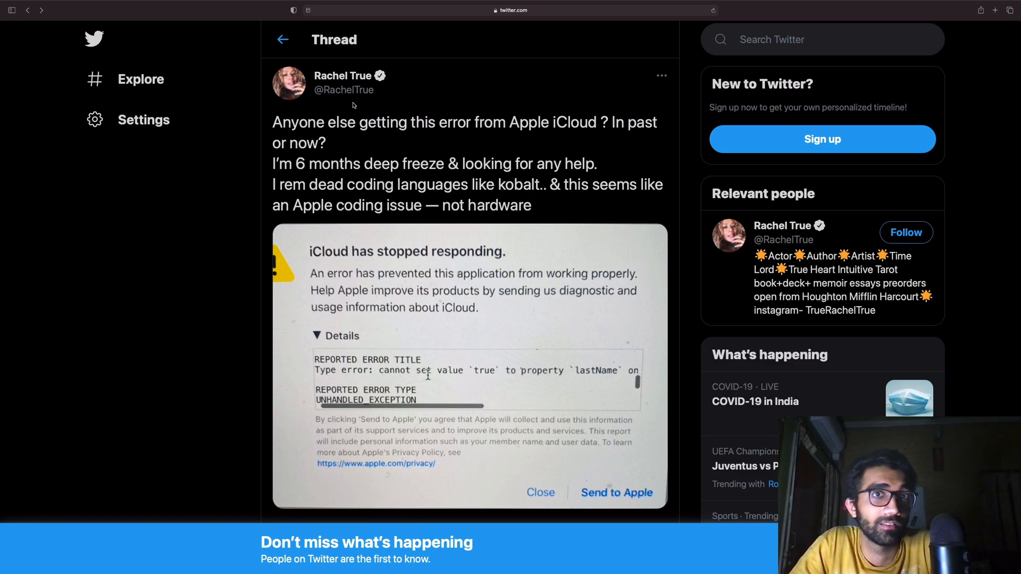
mouse_move(458, 137)
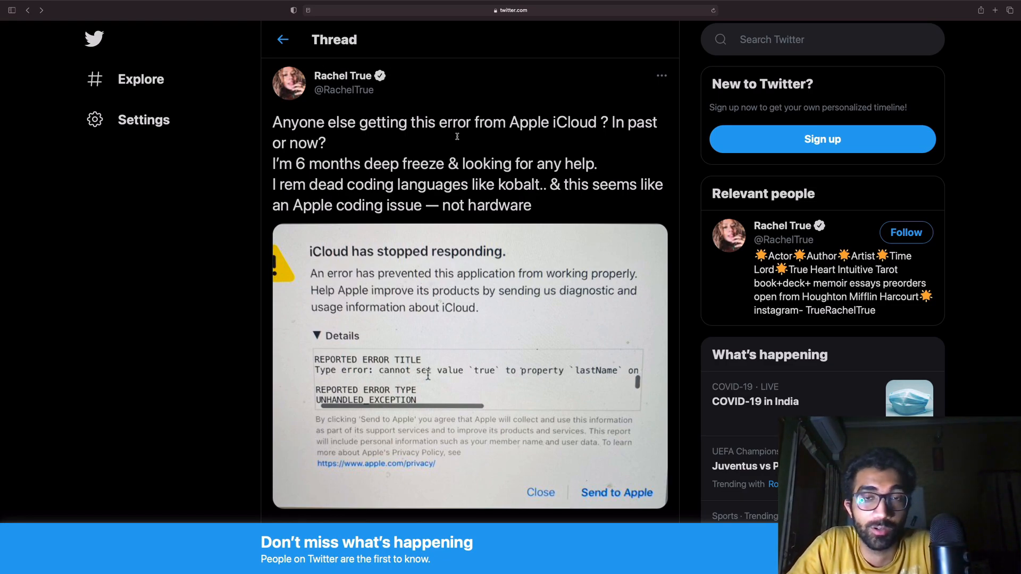
Step: Scroll the enlarged screenshot's side panel down to the tweet's replies, including the last-name code-conflict reply
scroll("down", 3)
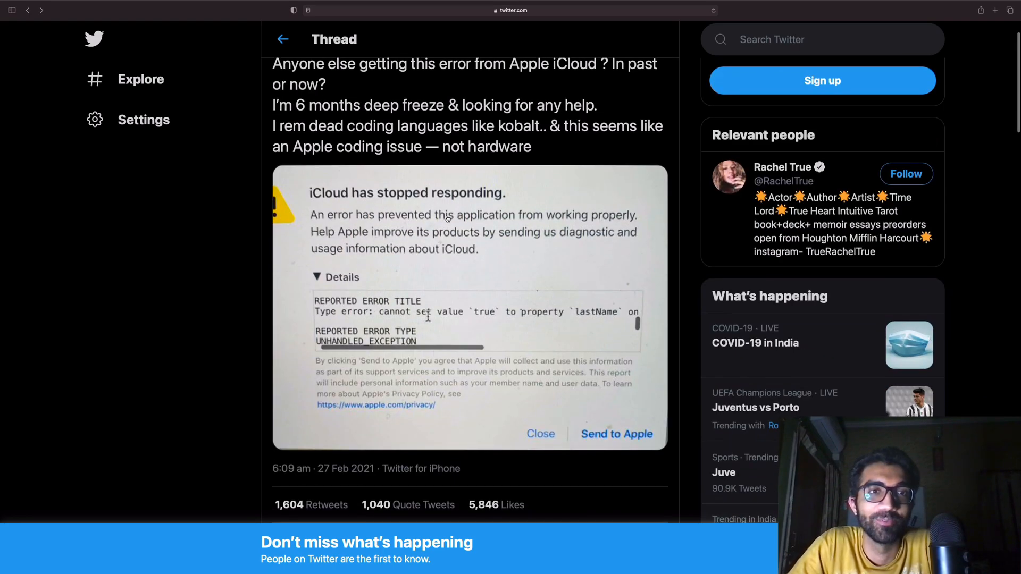
mouse_move(513, 239)
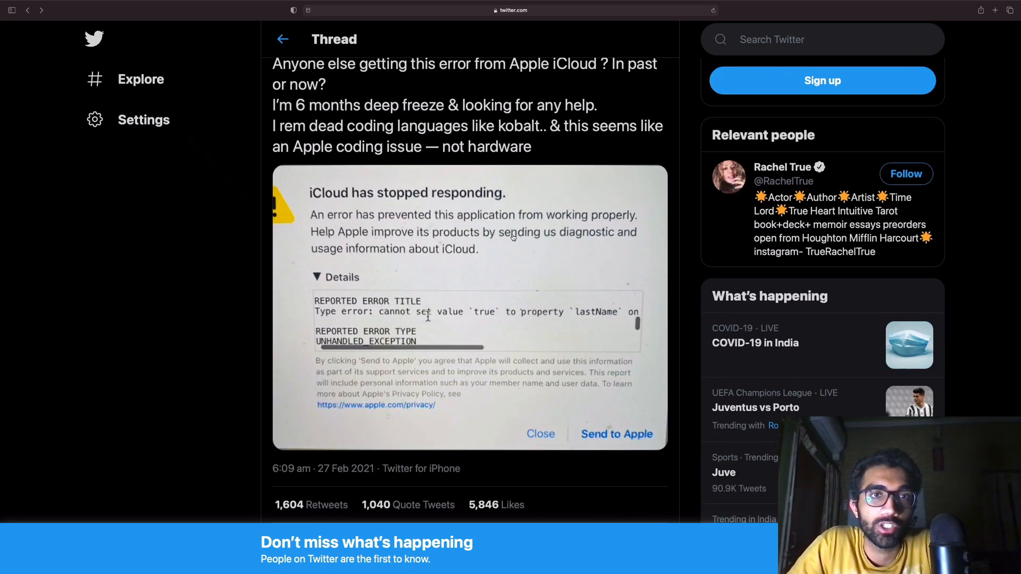
scroll("up", 3)
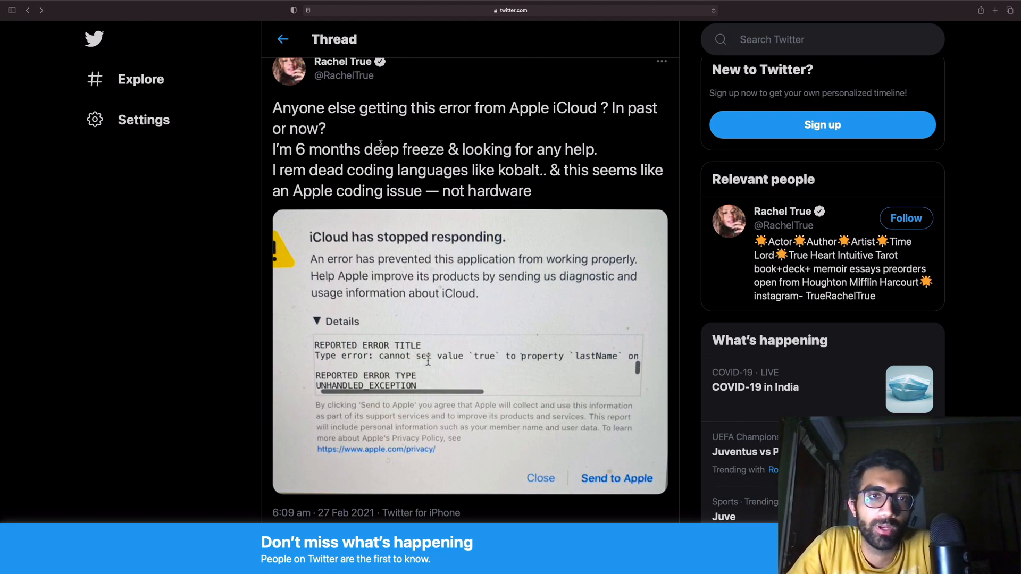
scroll("down", 3)
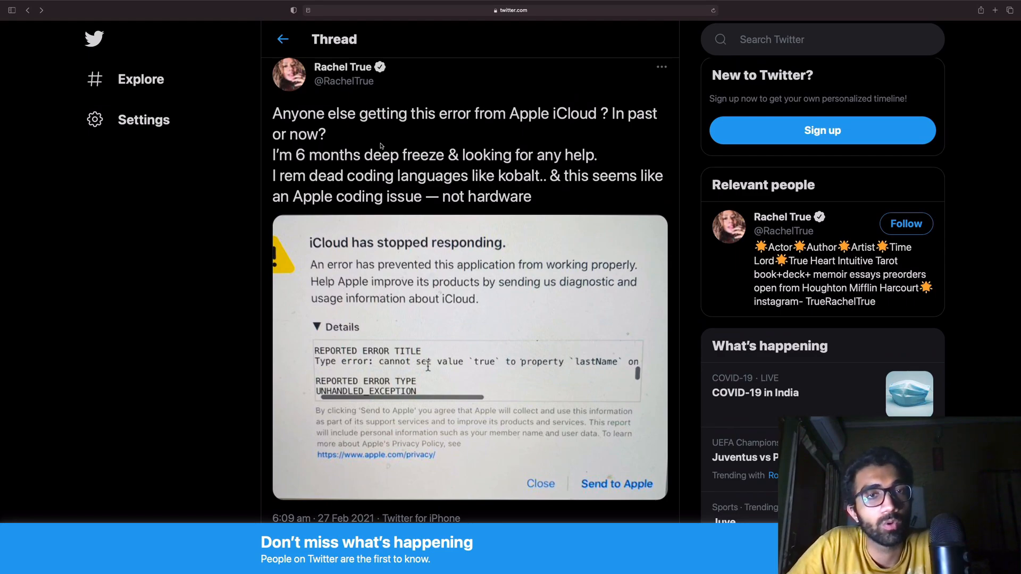
mouse_move(380, 133)
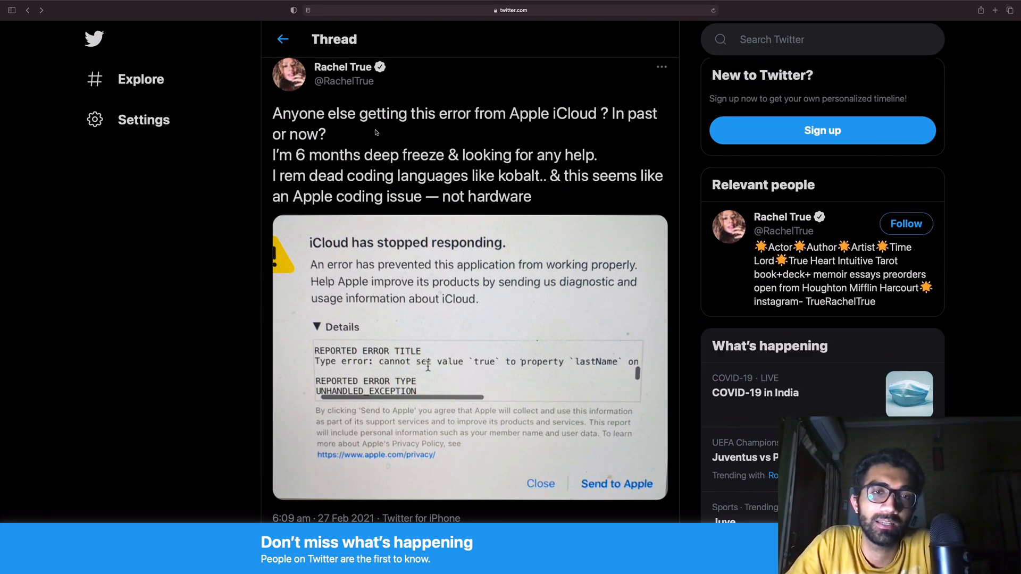
mouse_move(372, 317)
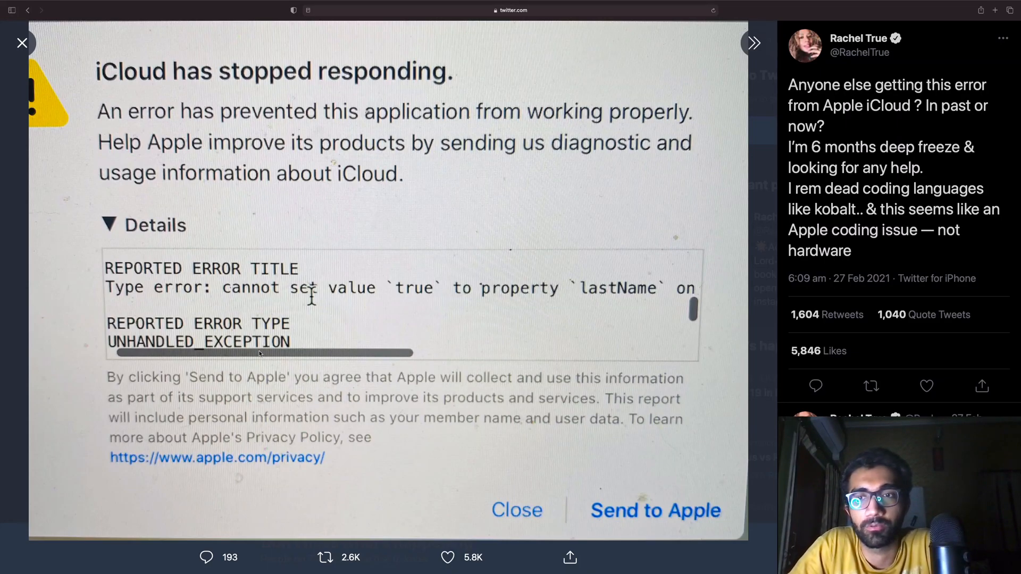
scroll("down", 3)
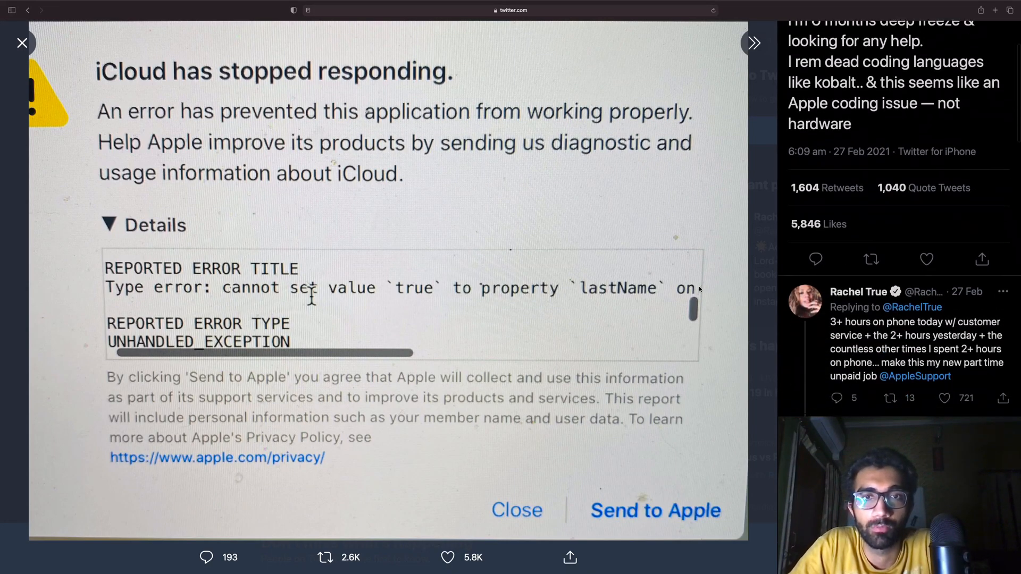
scroll("down", 3)
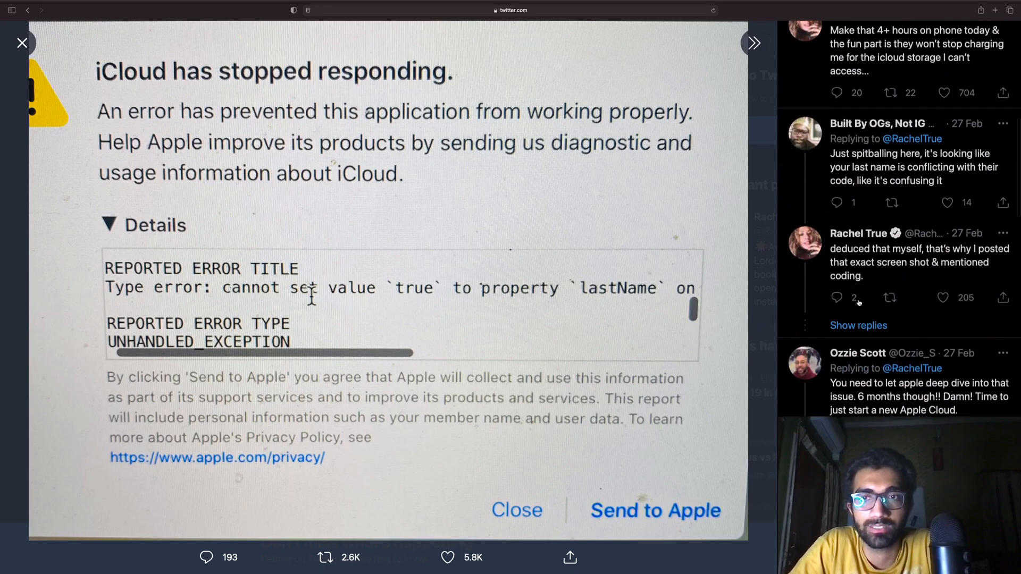
scroll("down", 3)
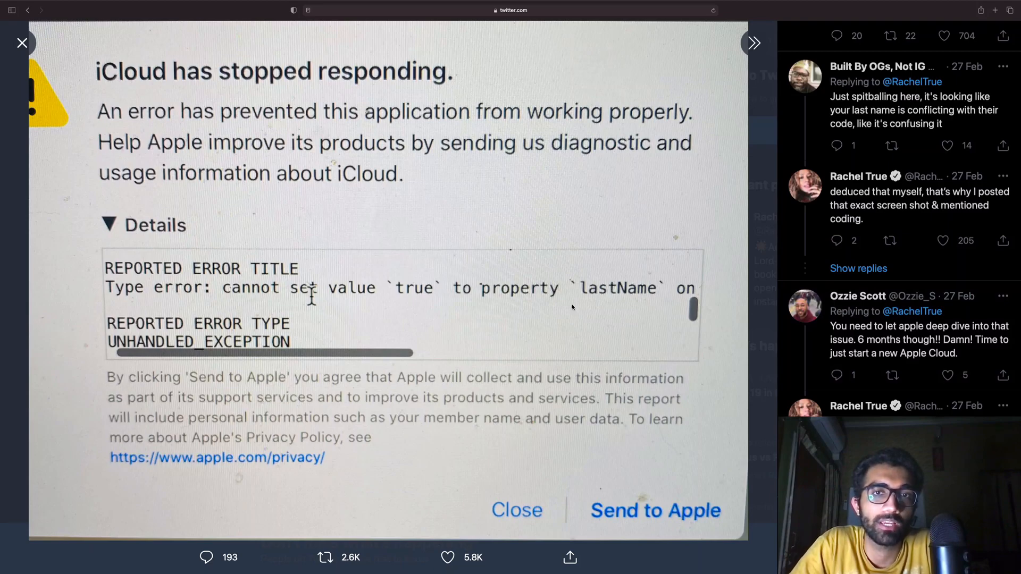
mouse_move(624, 365)
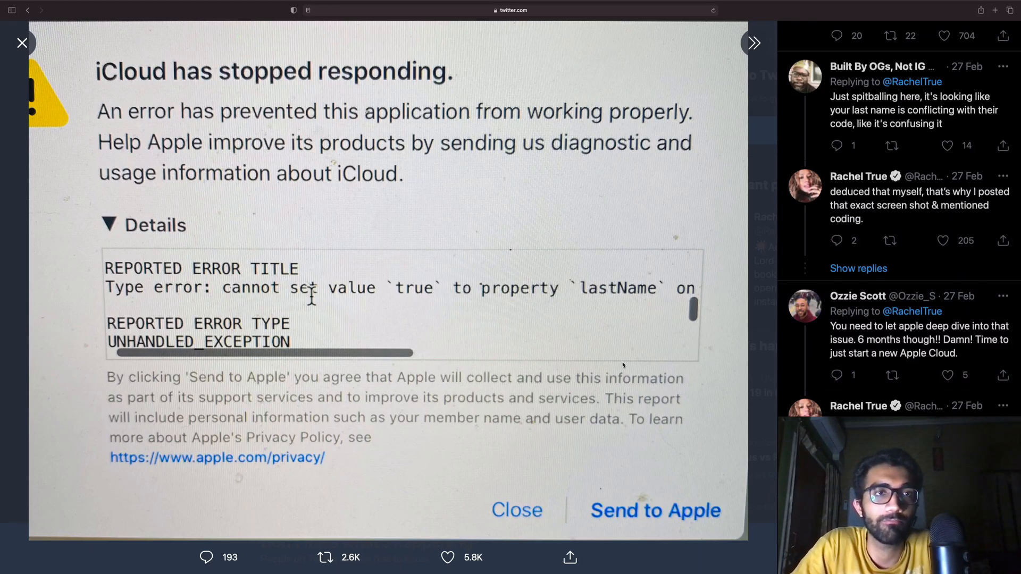
mouse_move(588, 253)
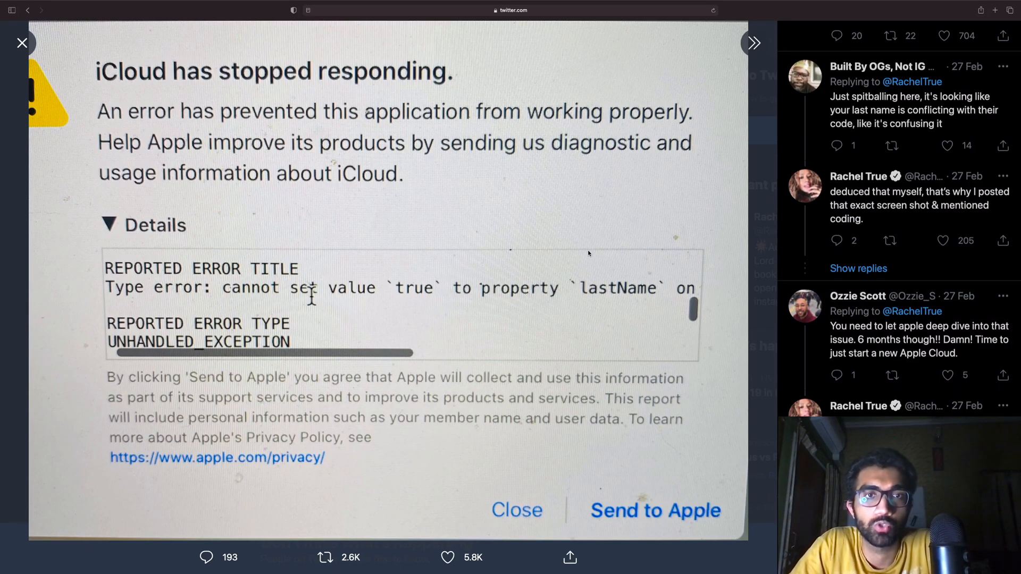
mouse_move(410, 298)
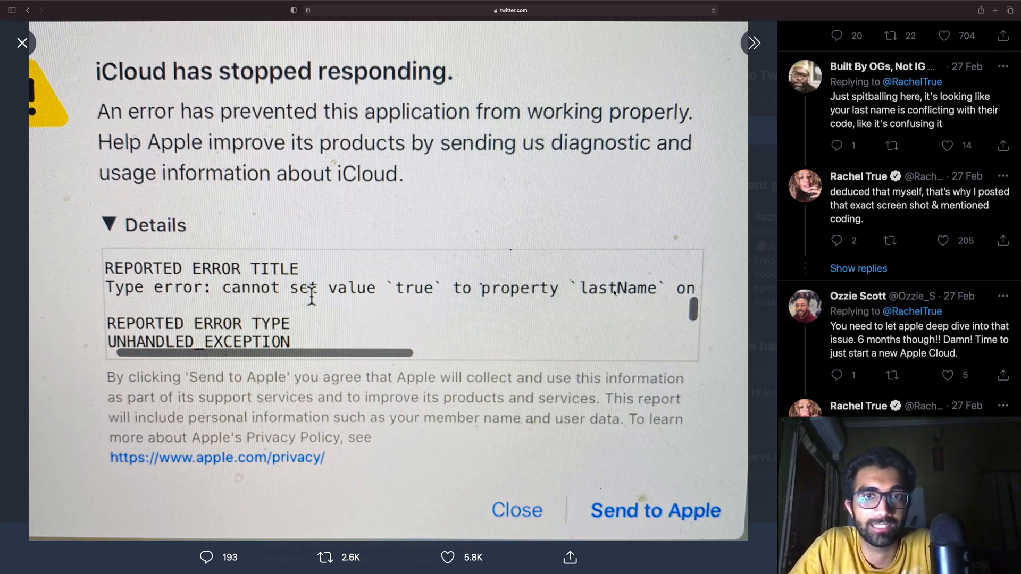
mouse_move(619, 342)
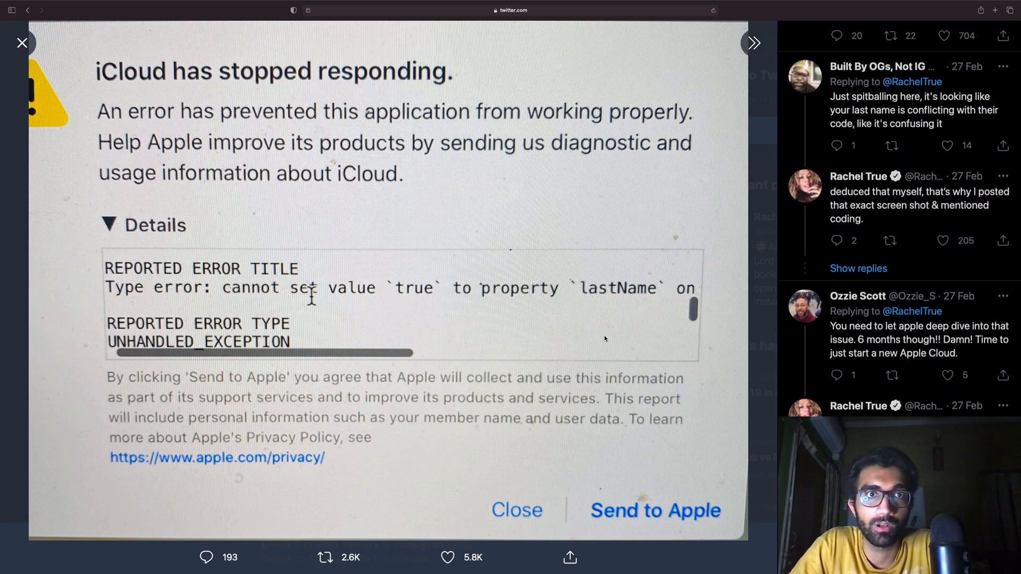
mouse_move(306, 444)
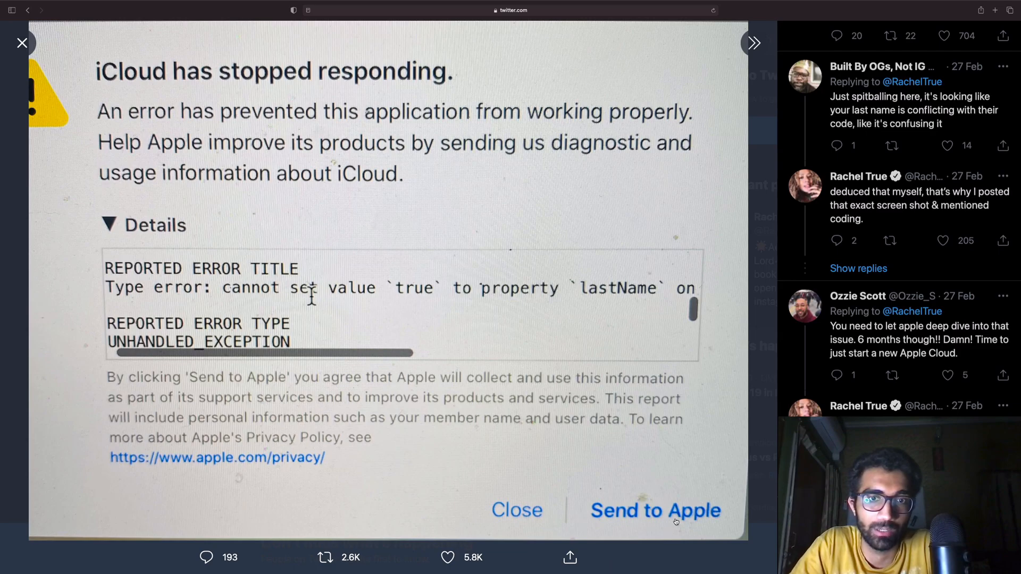
mouse_move(531, 510)
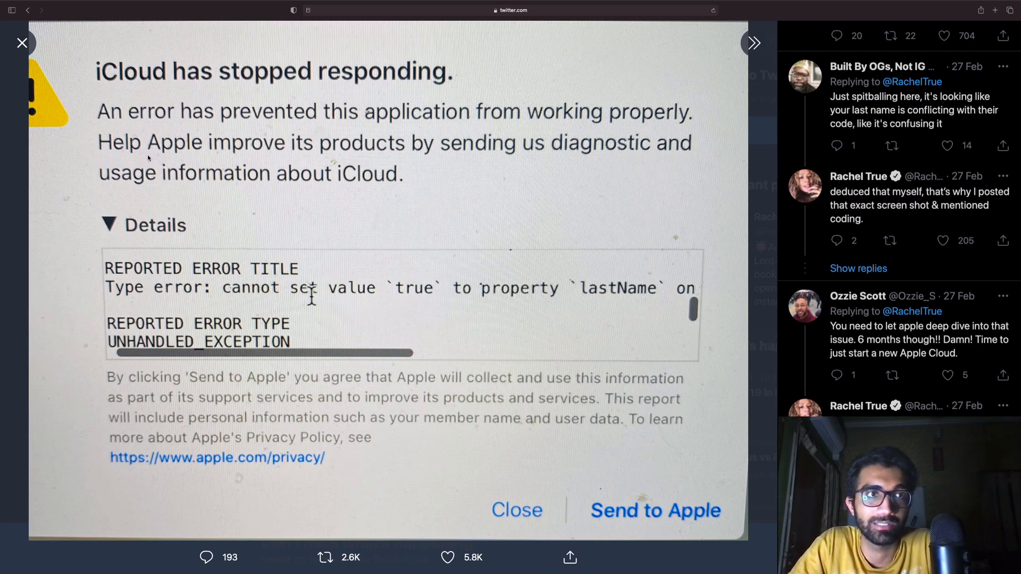
mouse_move(177, 202)
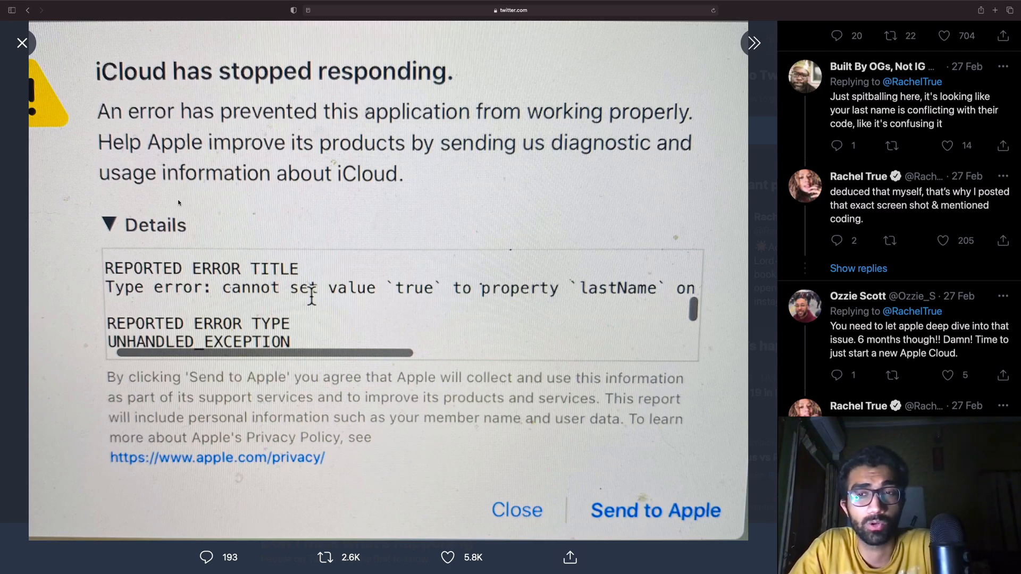
mouse_move(453, 204)
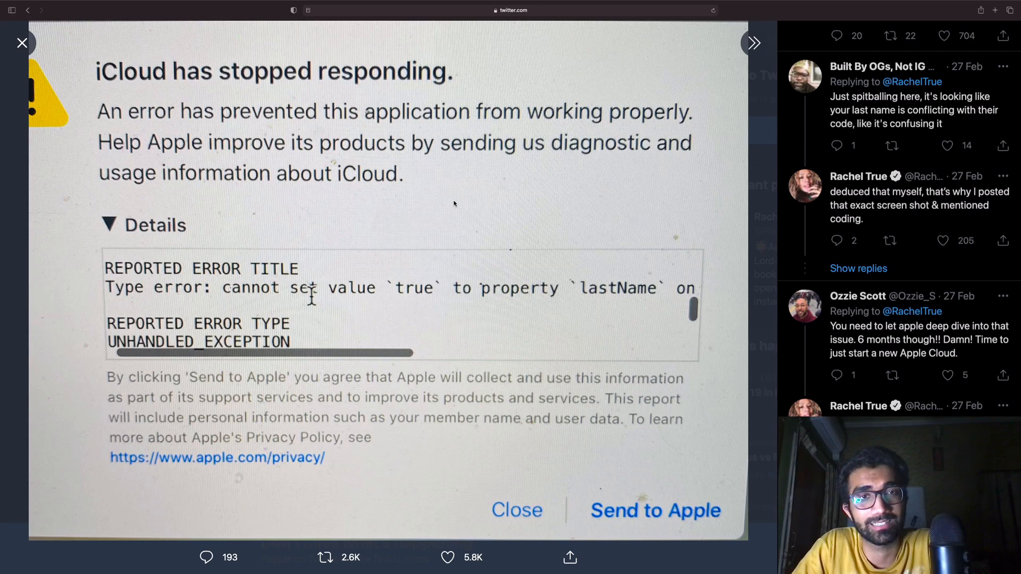
mouse_move(611, 261)
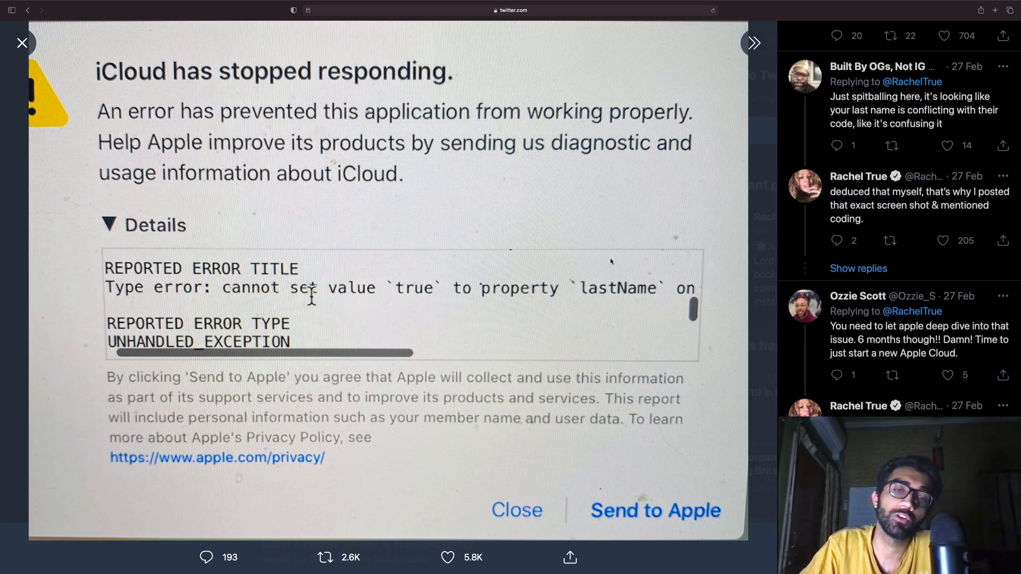
mouse_move(496, 330)
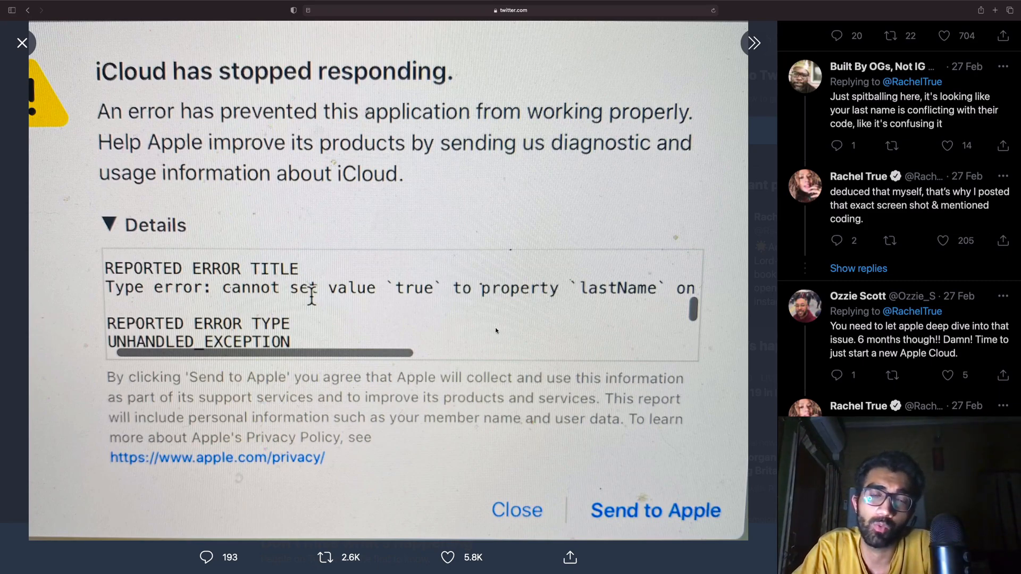
mouse_move(548, 321)
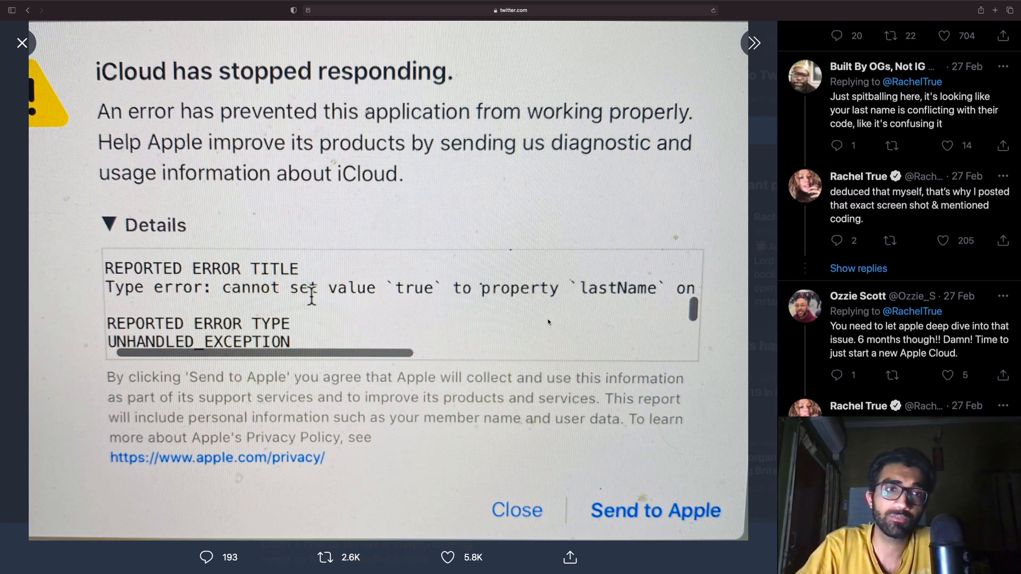
mouse_move(692, 155)
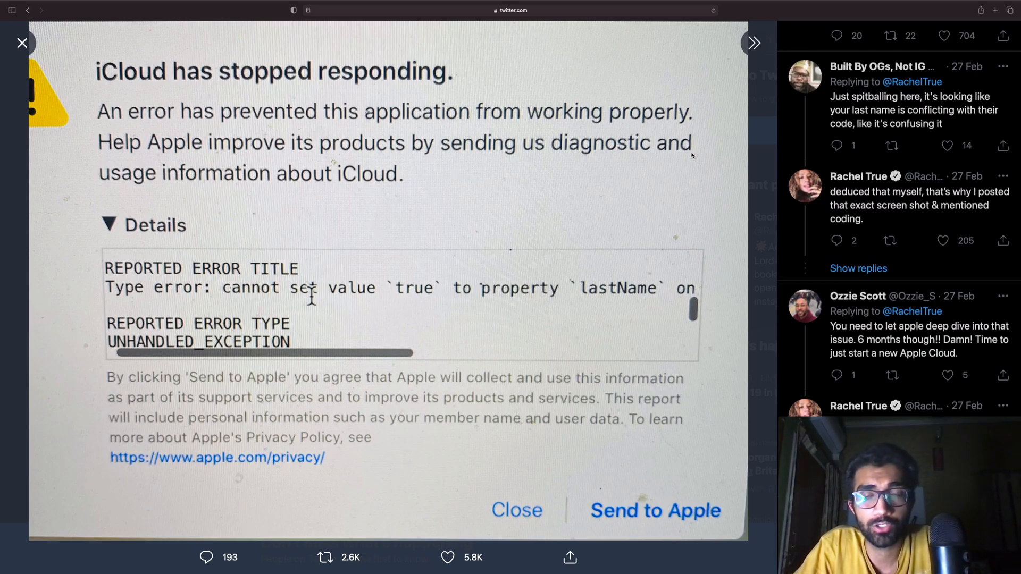
mouse_move(428, 119)
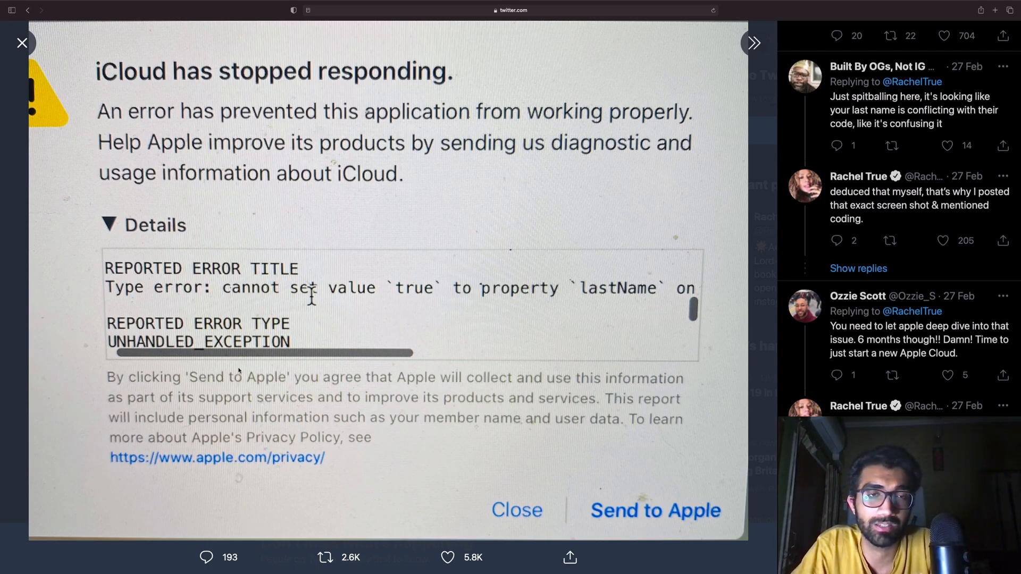
mouse_move(417, 279)
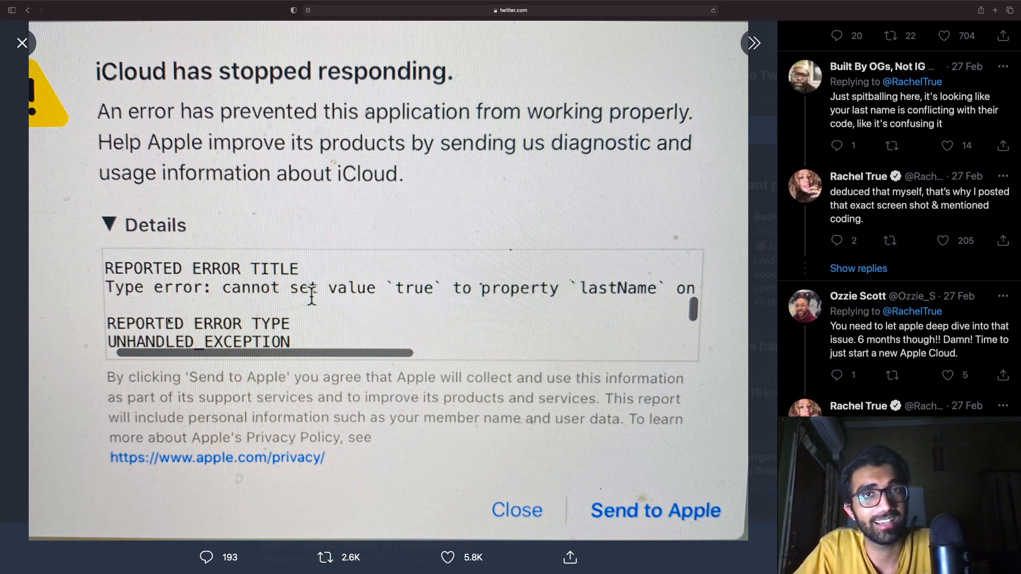
mouse_move(441, 332)
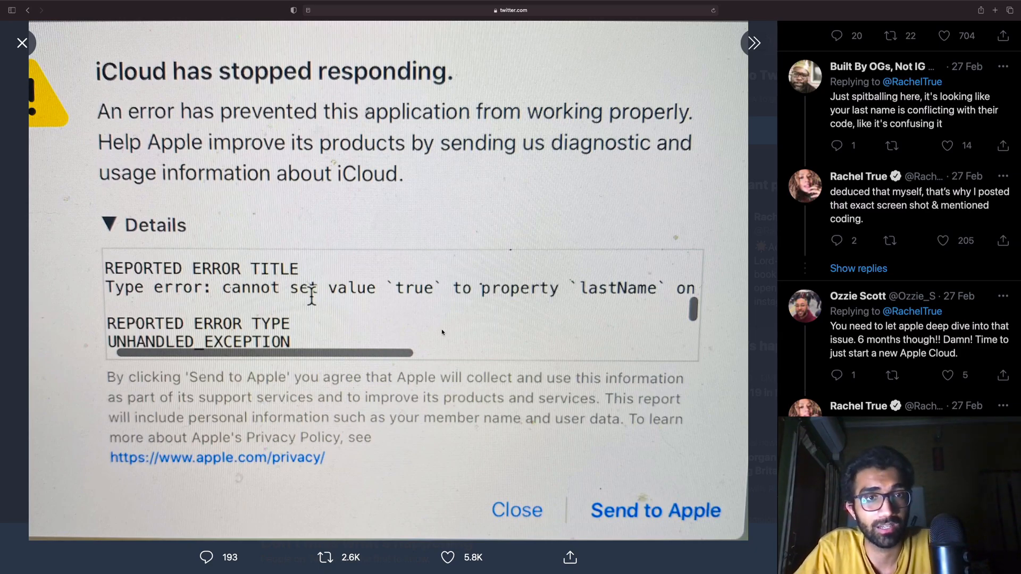
mouse_move(414, 273)
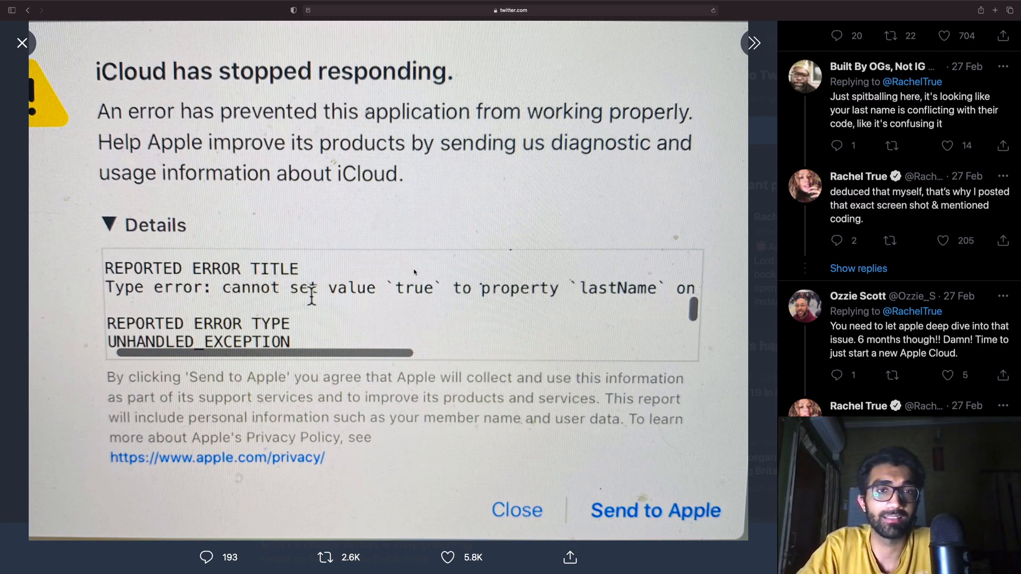
mouse_move(566, 409)
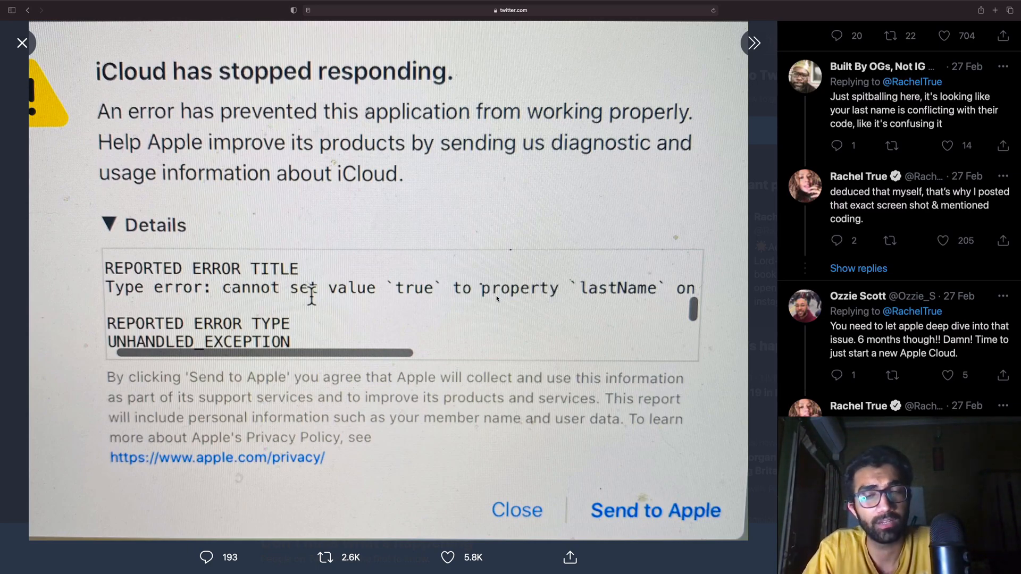
mouse_move(623, 268)
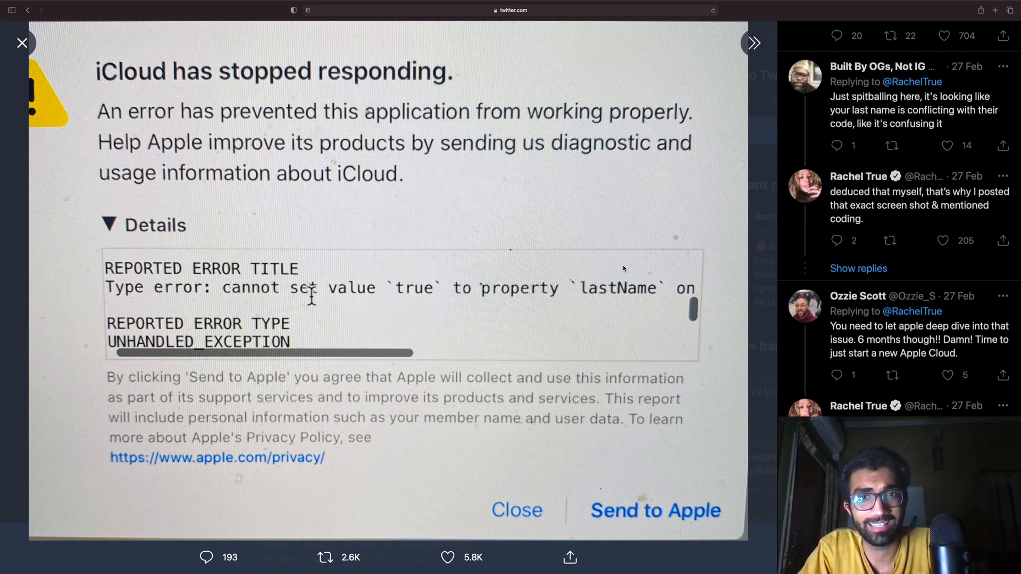
mouse_move(640, 336)
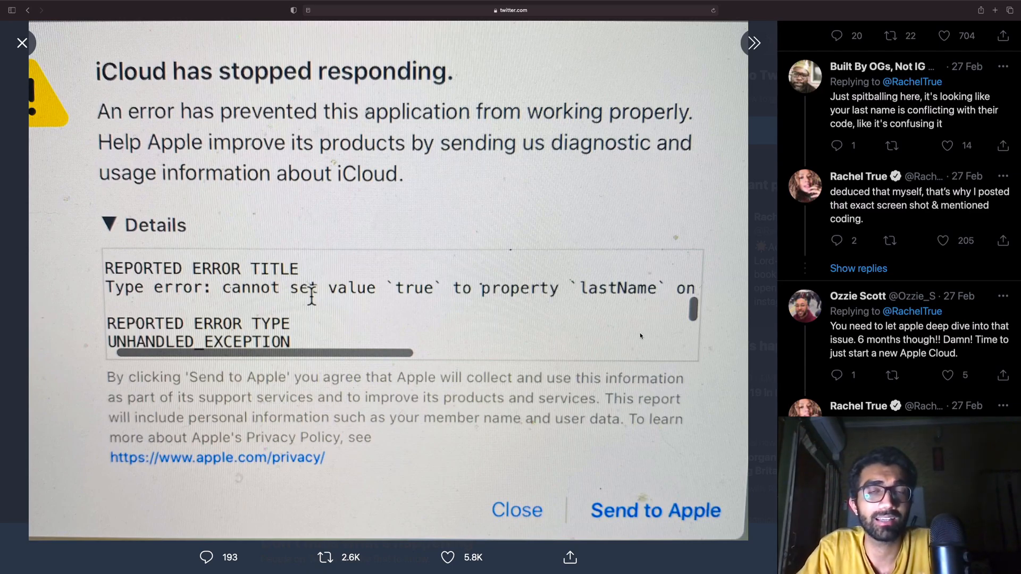
mouse_move(616, 311)
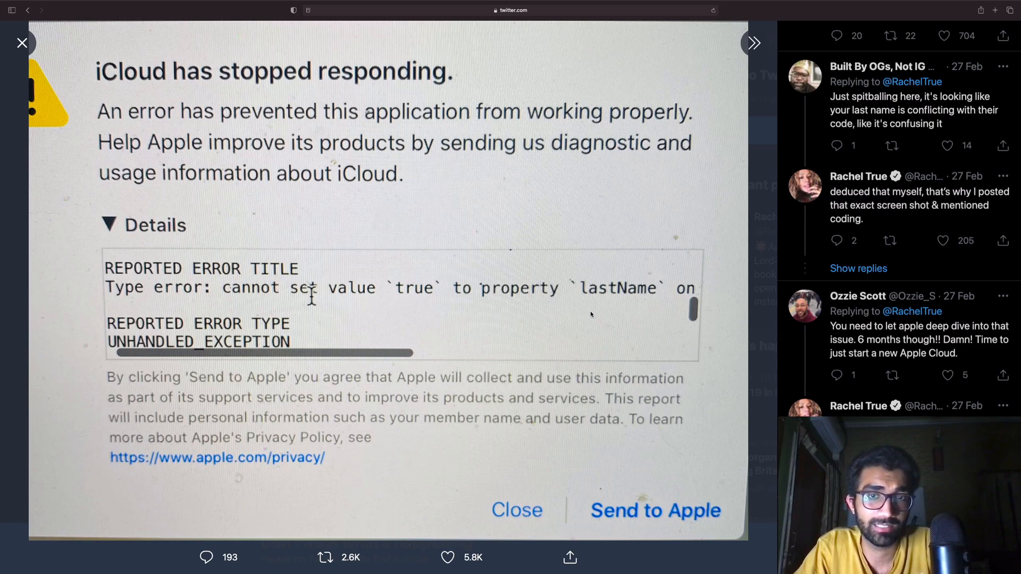
mouse_move(629, 326)
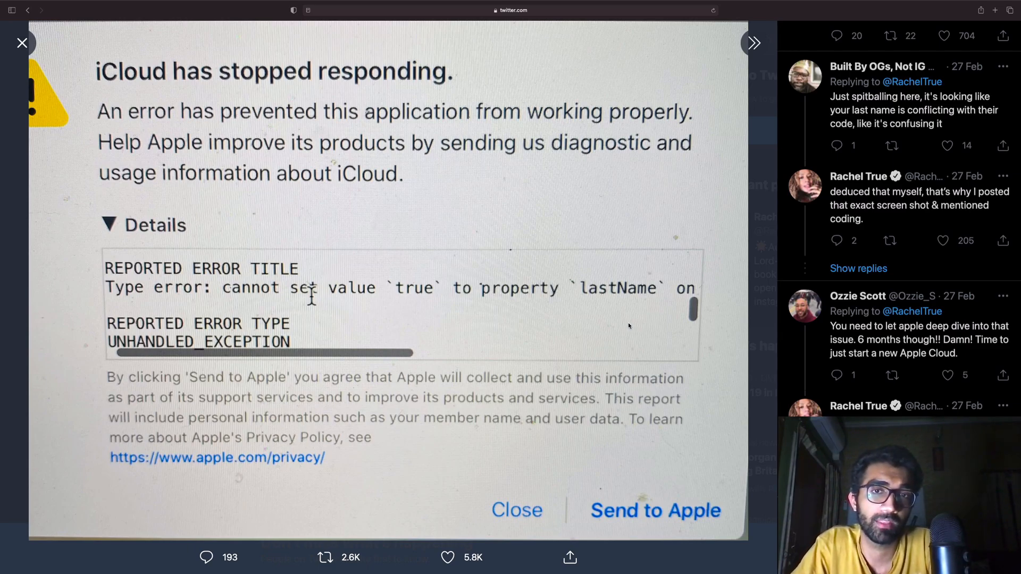
mouse_move(605, 345)
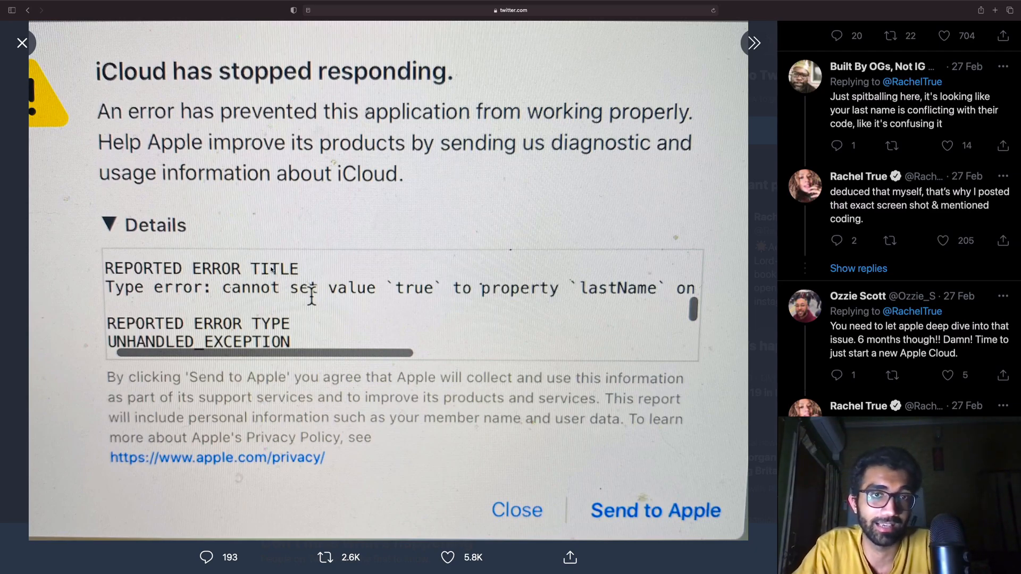
mouse_move(493, 318)
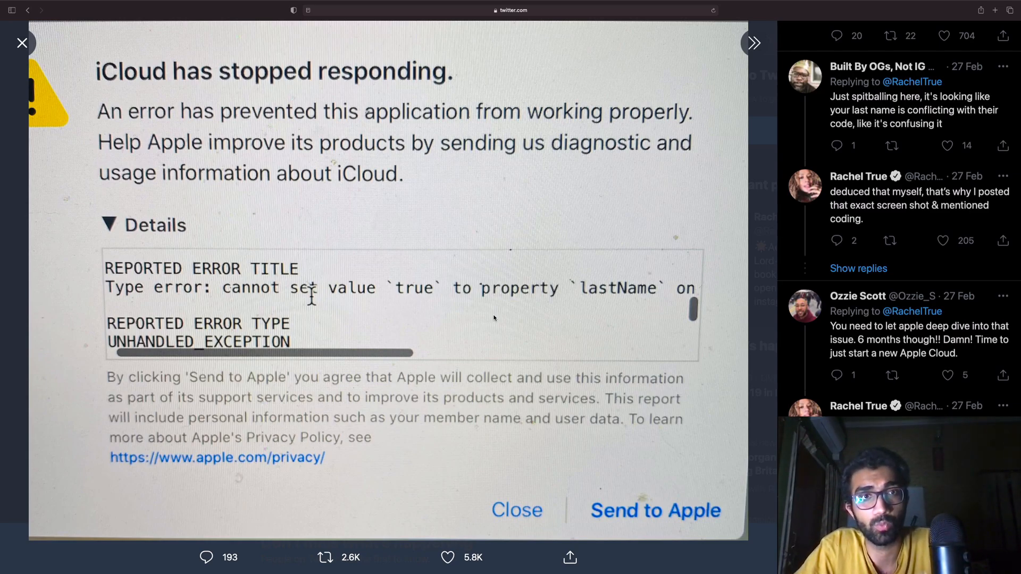
mouse_move(533, 322)
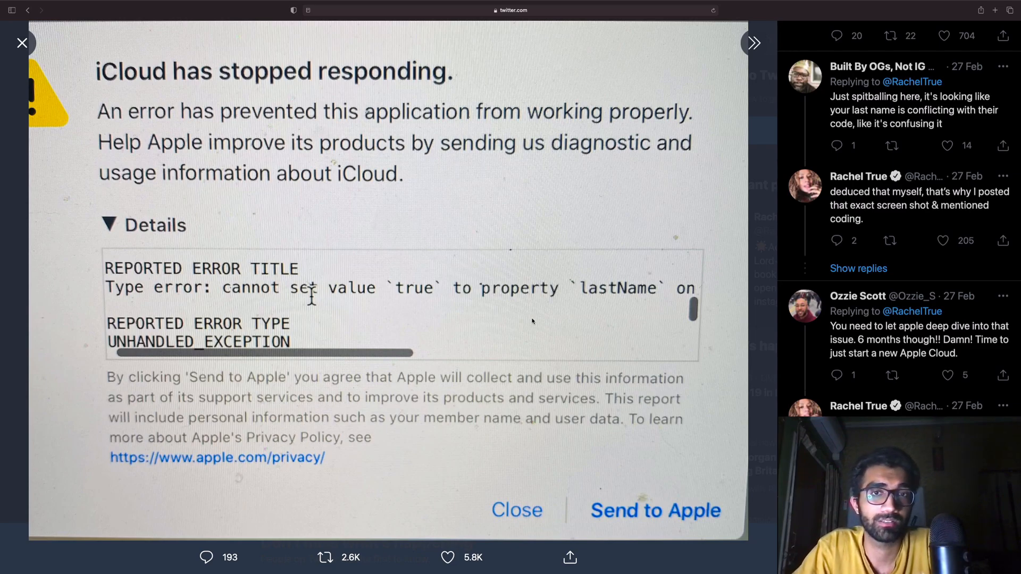
mouse_move(612, 293)
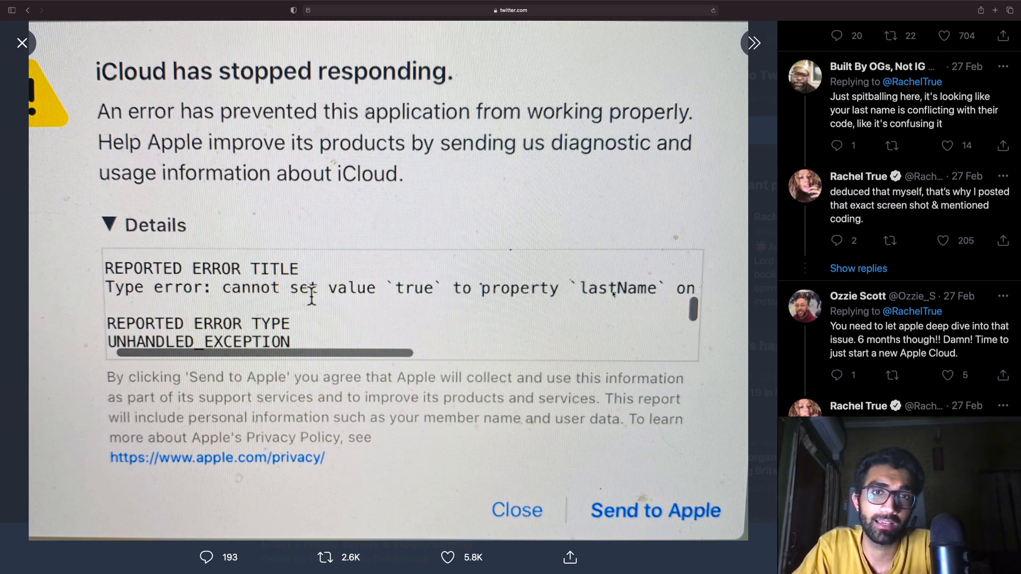
mouse_move(407, 273)
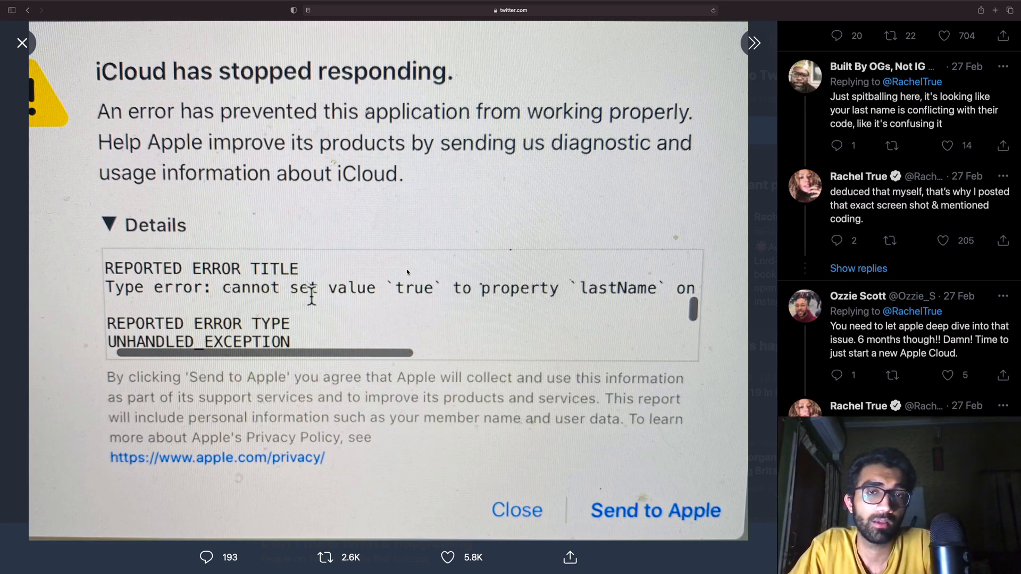
mouse_move(474, 296)
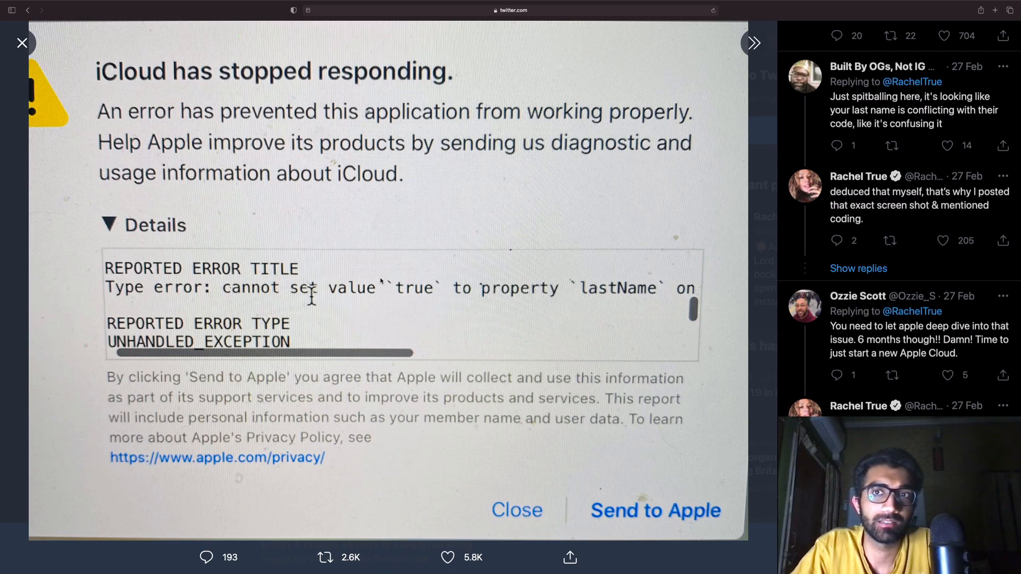
mouse_move(586, 250)
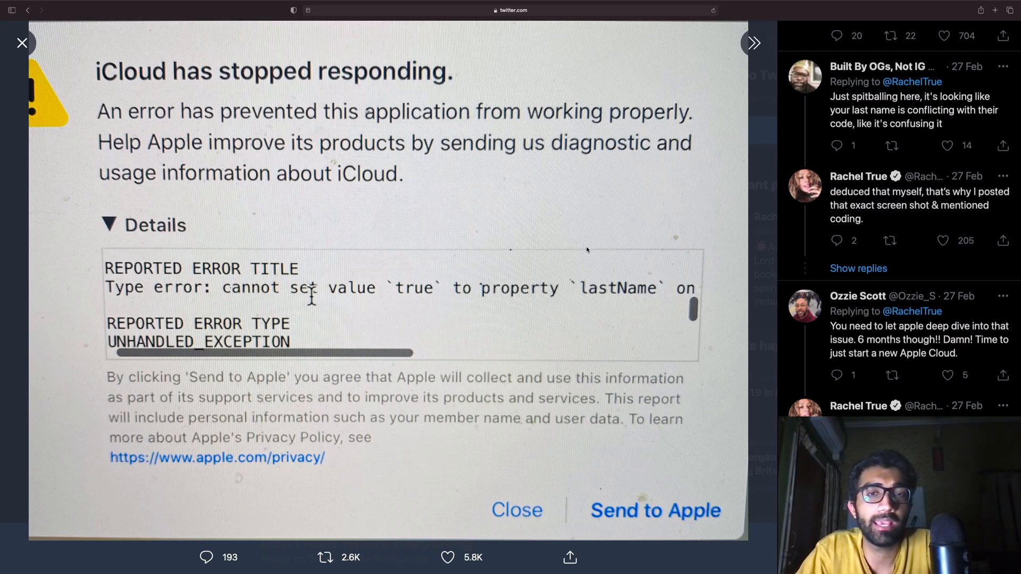
mouse_move(596, 380)
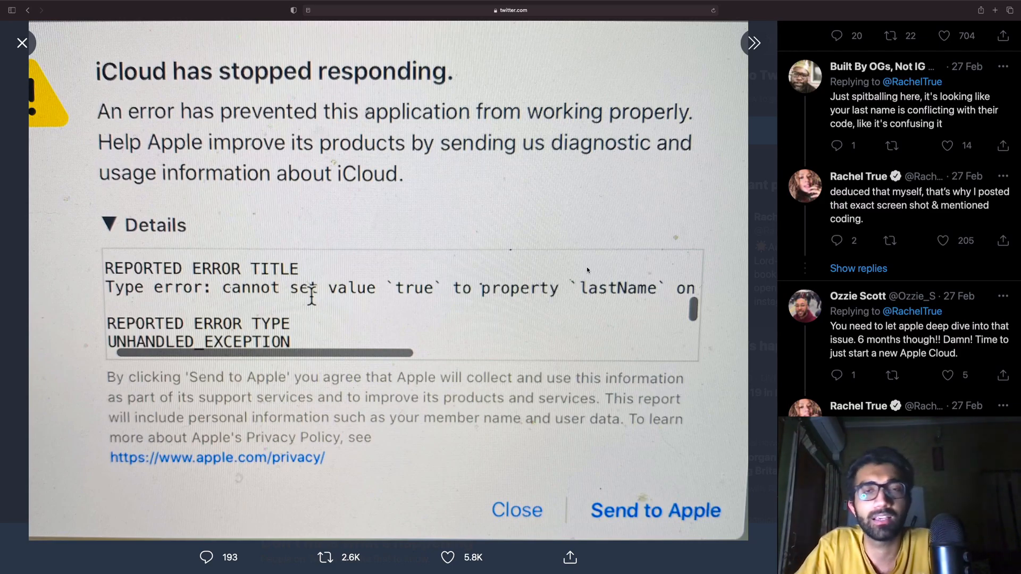
mouse_move(502, 300)
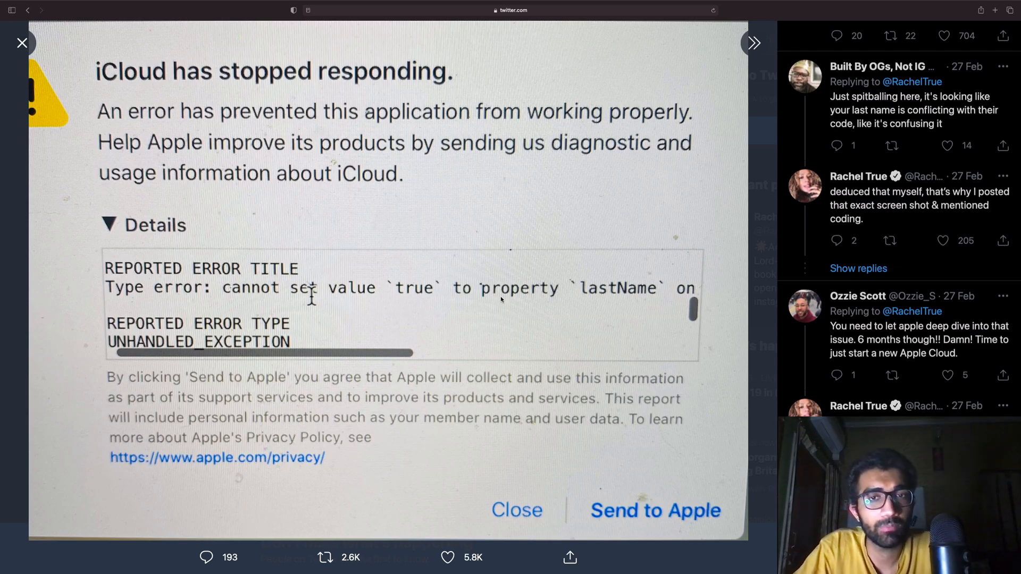
mouse_move(475, 383)
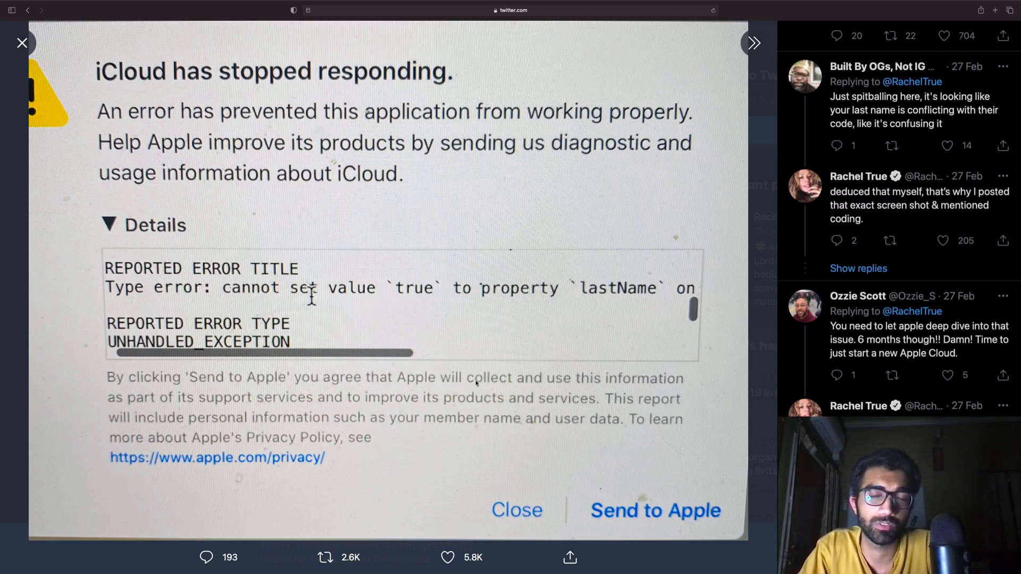
mouse_move(613, 307)
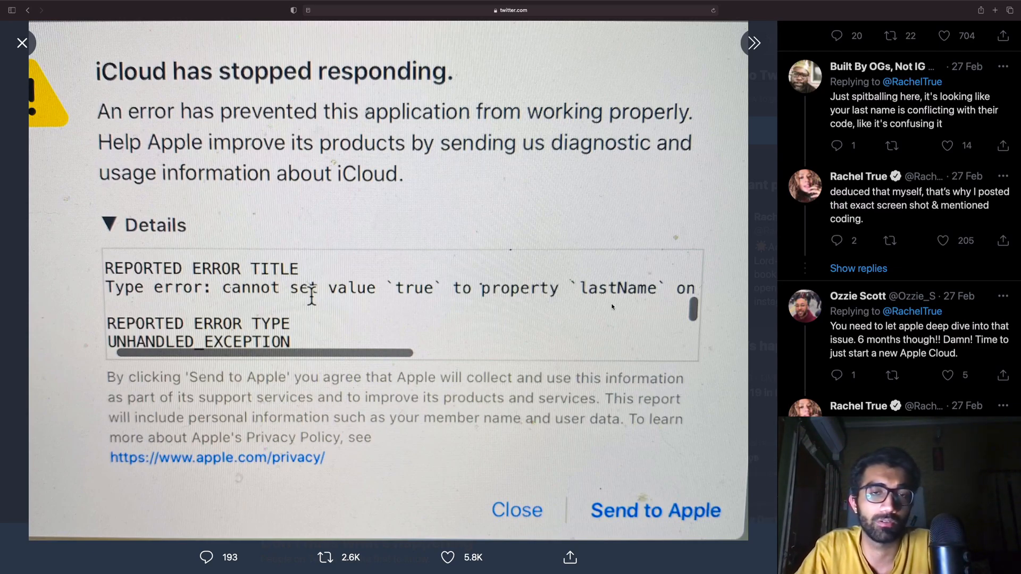
mouse_move(568, 255)
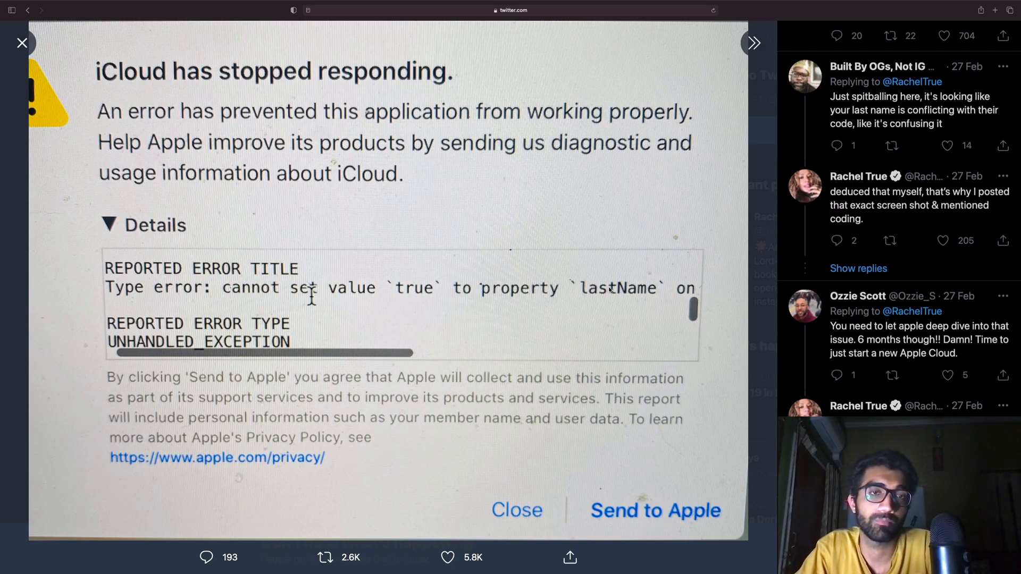
mouse_move(448, 331)
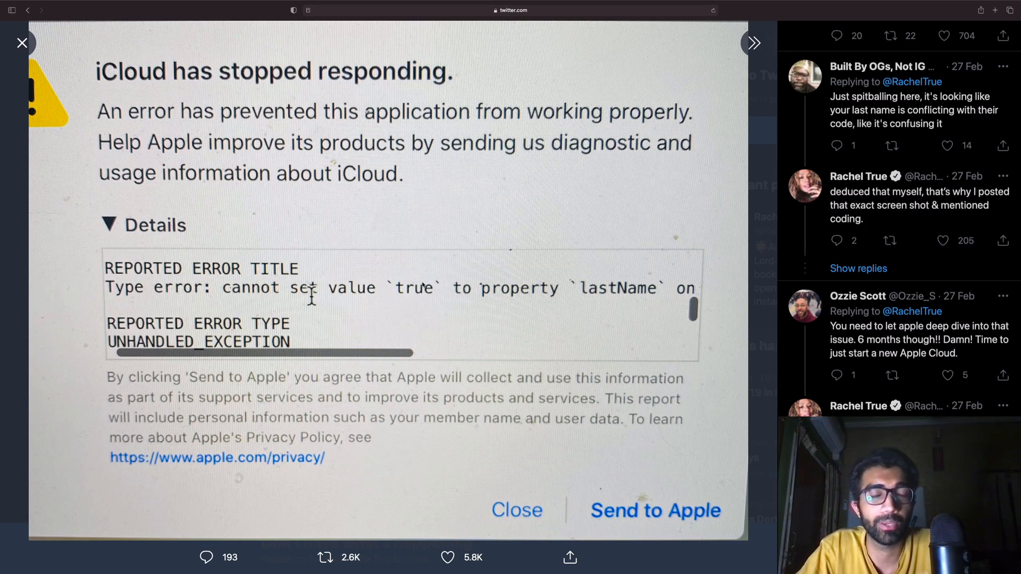
mouse_move(410, 247)
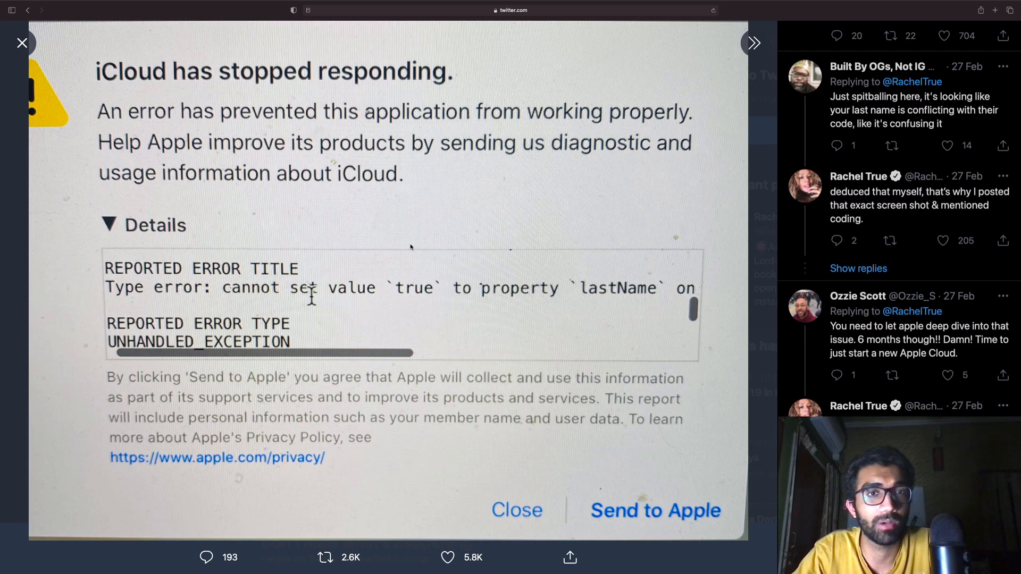
mouse_move(375, 83)
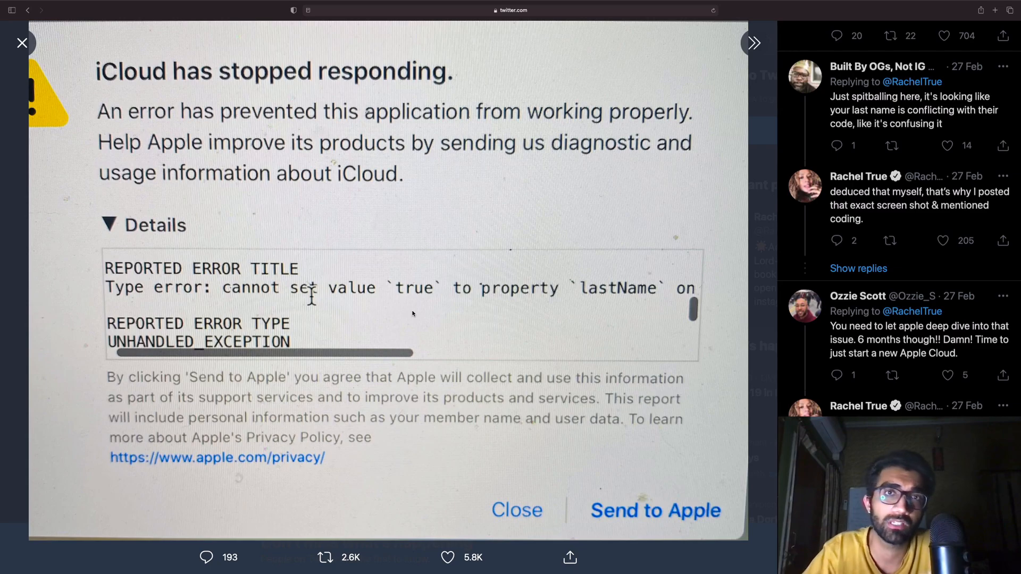
mouse_move(373, 296)
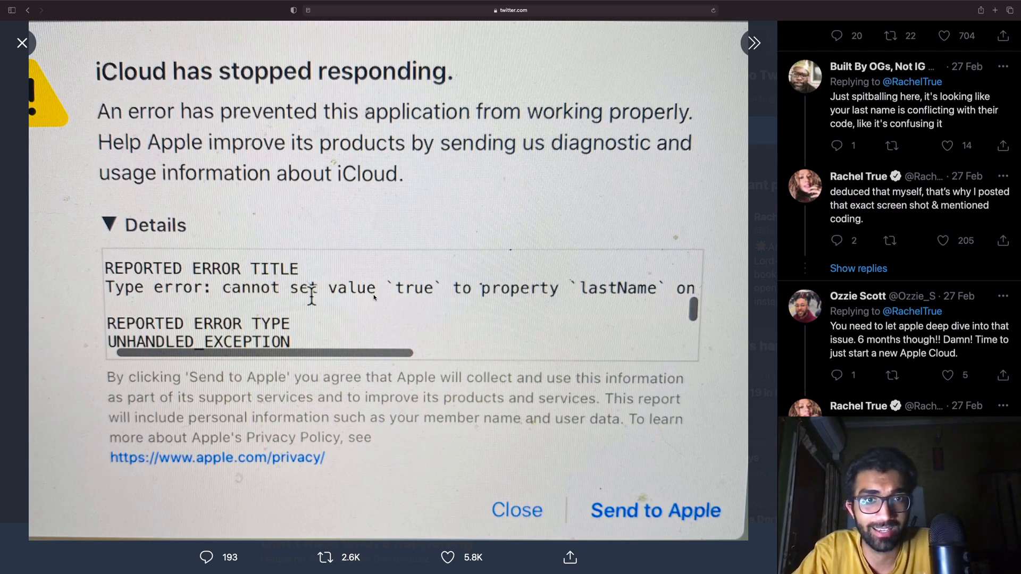
mouse_move(350, 354)
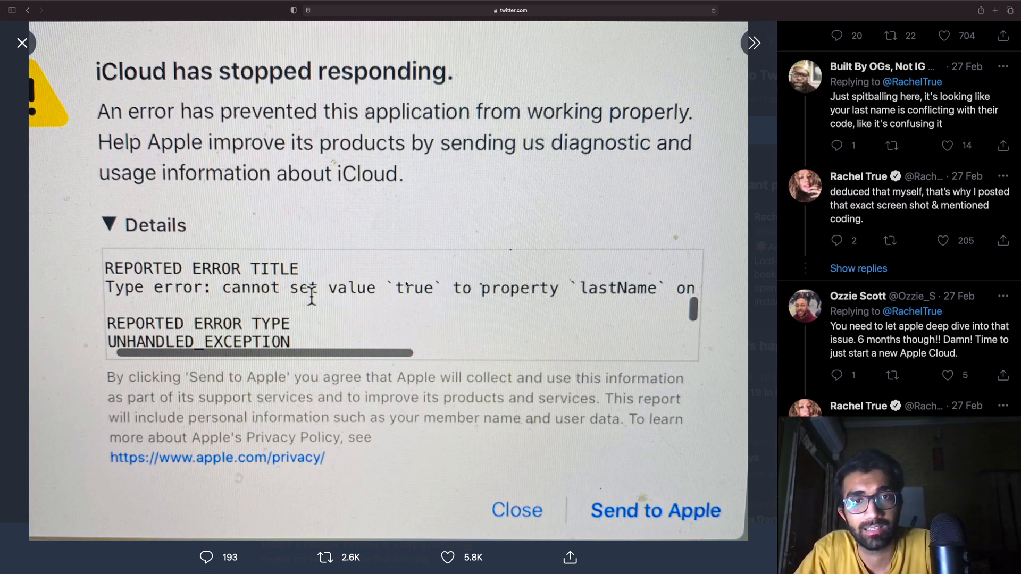
mouse_move(640, 280)
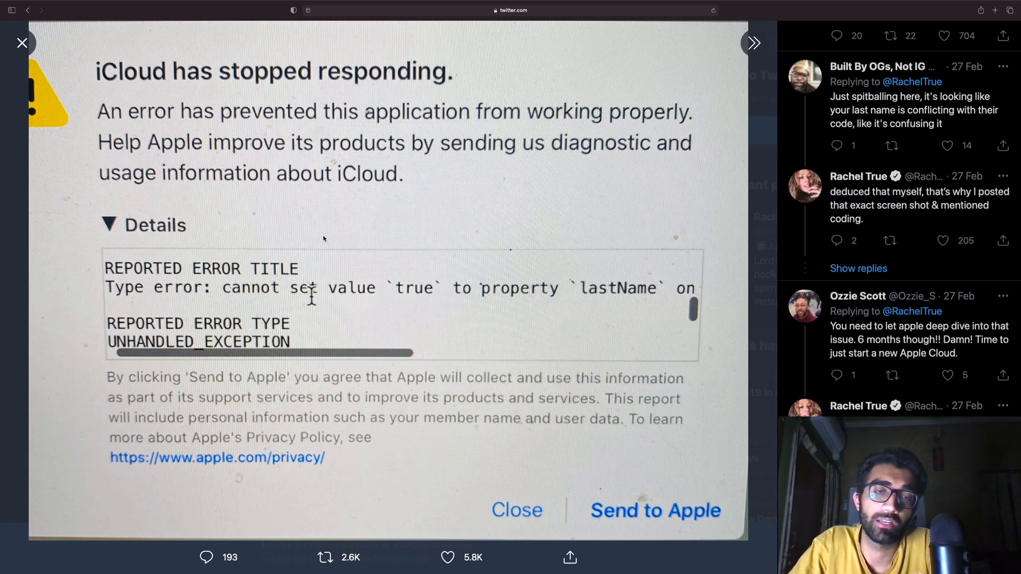
mouse_move(501, 315)
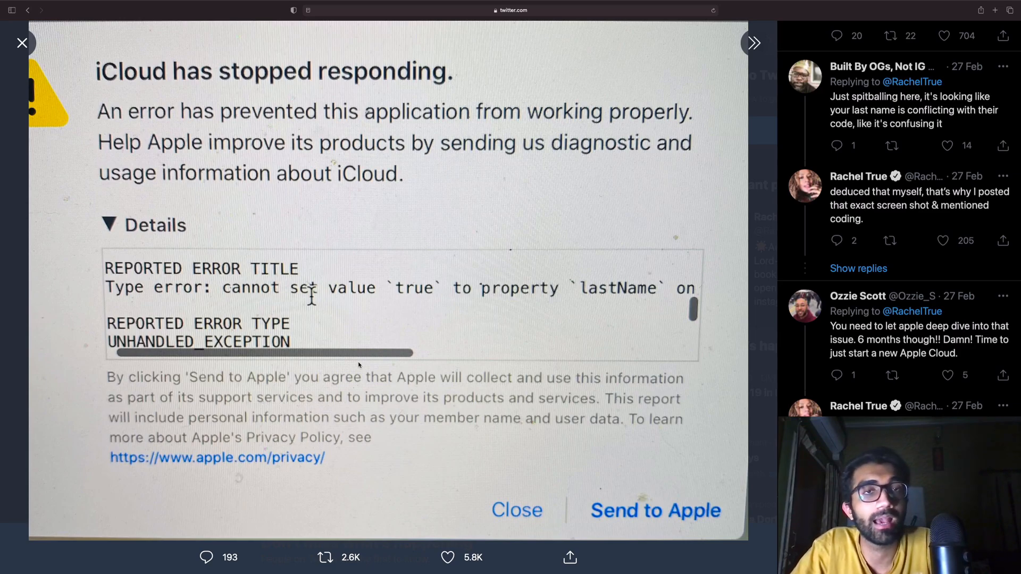
mouse_move(777, 268)
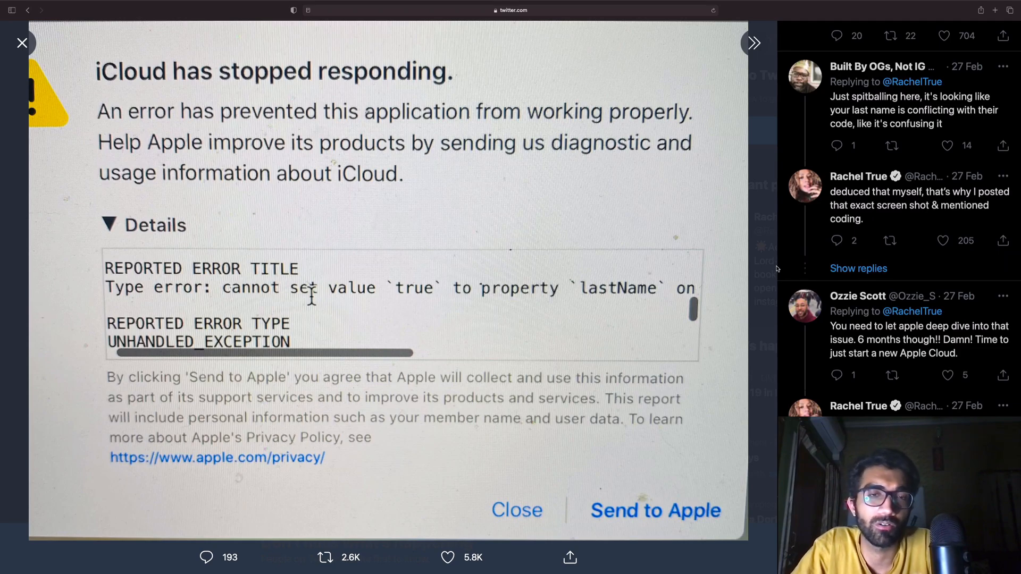
mouse_move(771, 200)
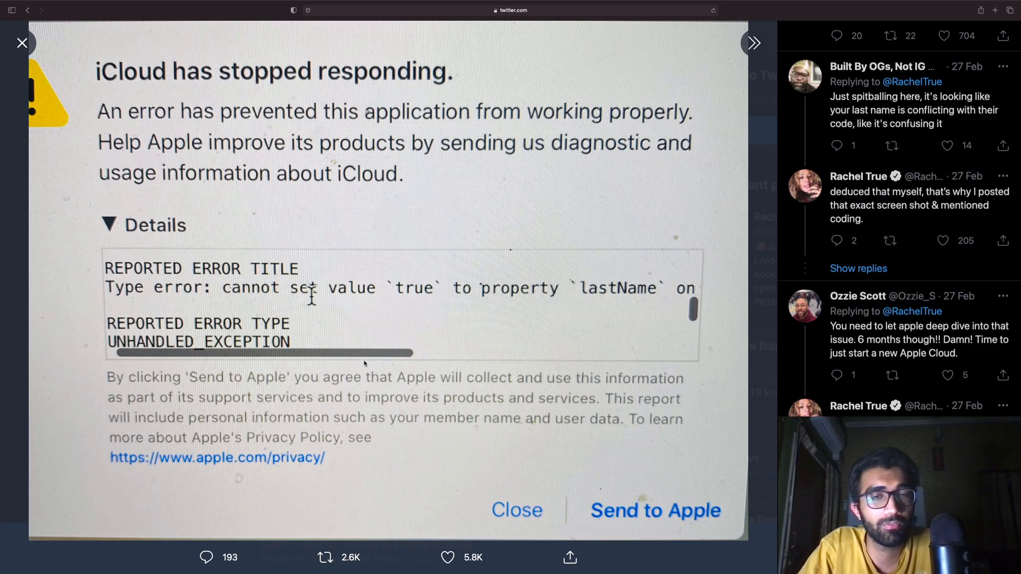
mouse_move(519, 283)
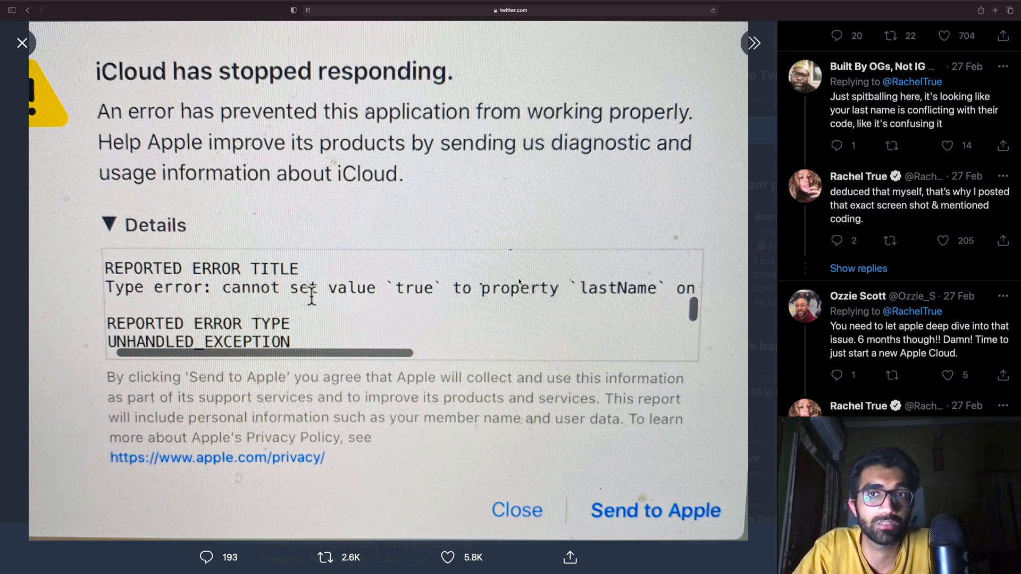
mouse_move(637, 269)
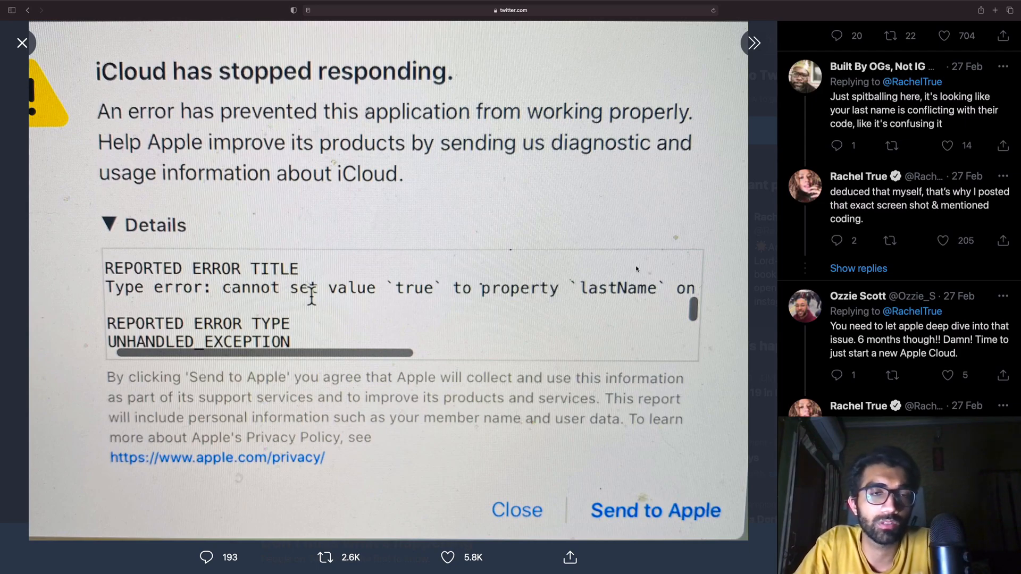
mouse_move(528, 298)
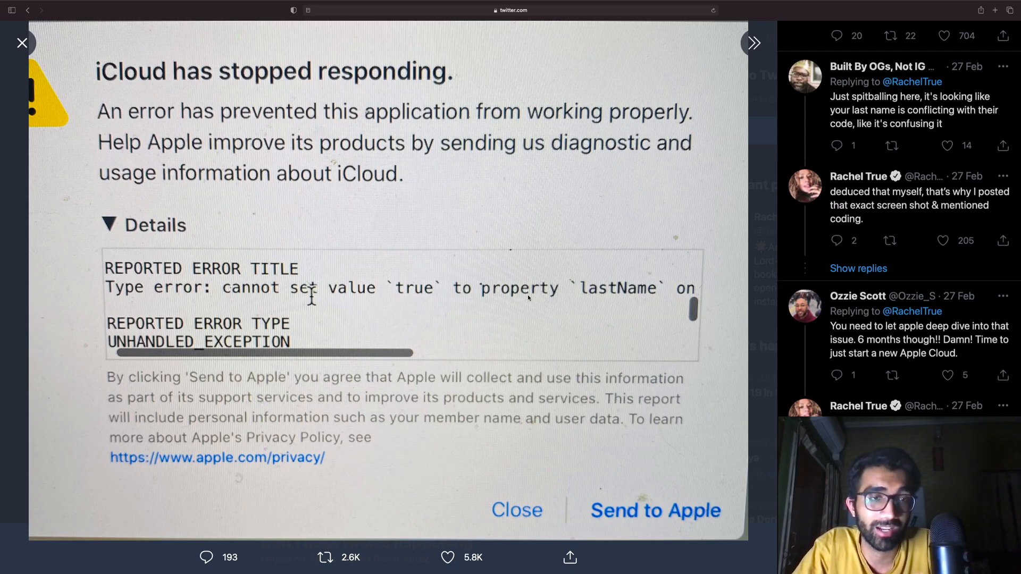
mouse_move(643, 501)
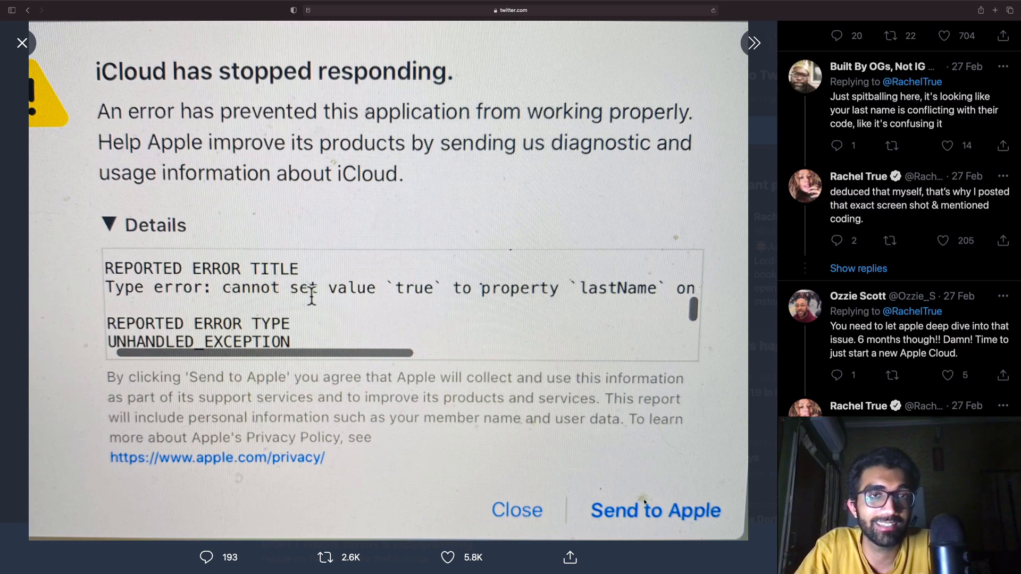
mouse_move(478, 506)
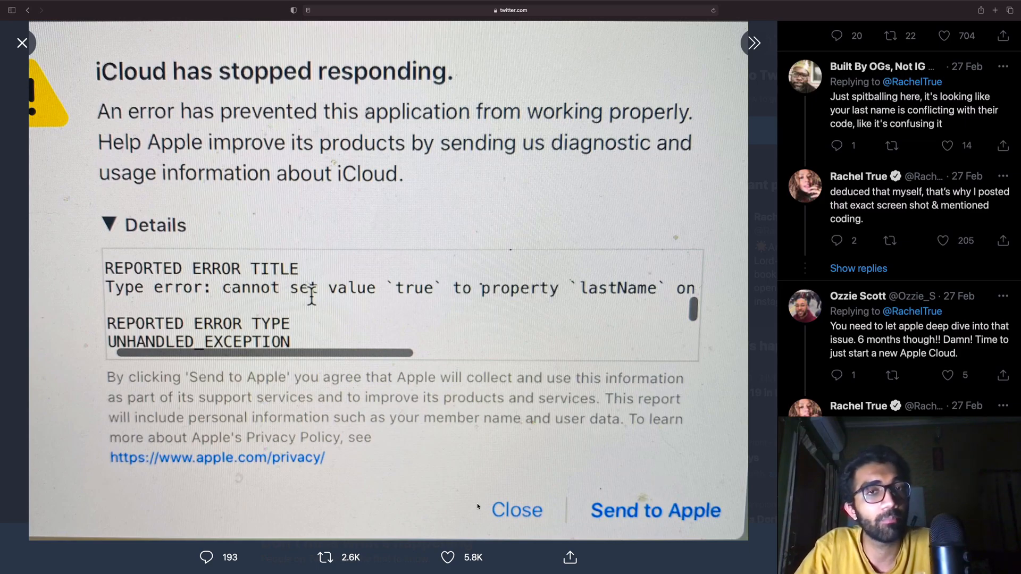
mouse_move(328, 339)
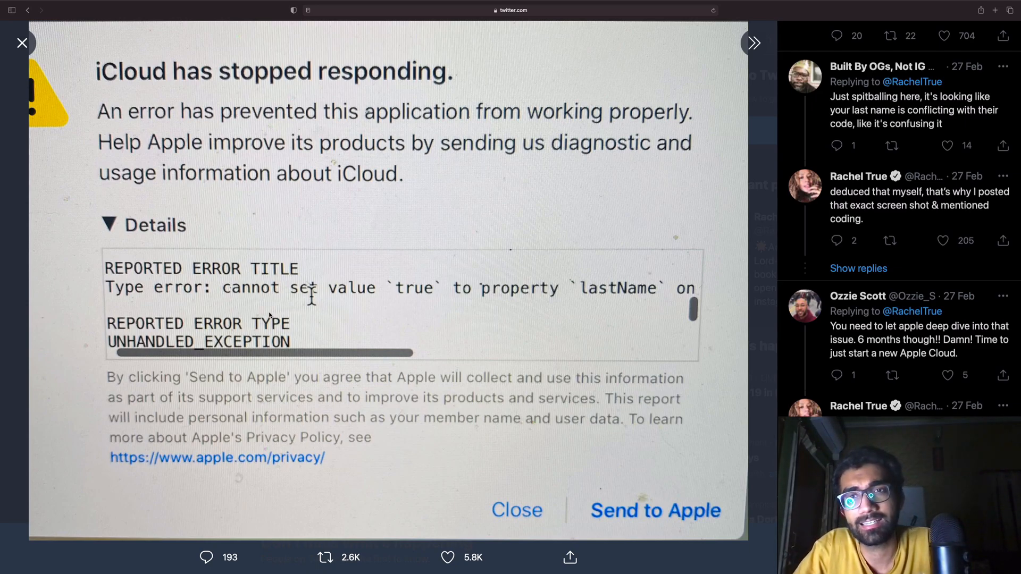
Step: Close the enlarged screenshot and return to the thread with the iCloud error tweet
left_click(22, 43)
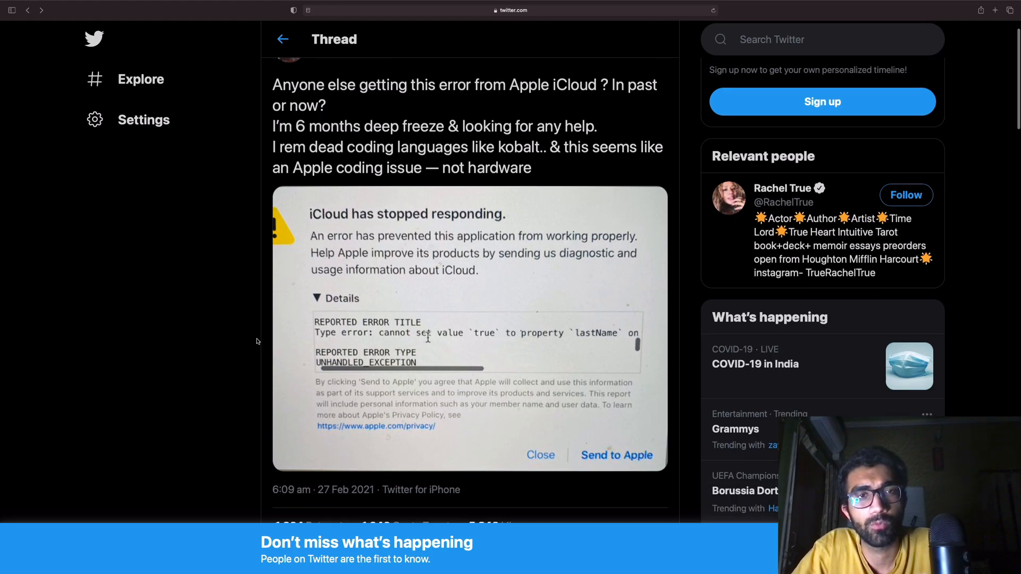